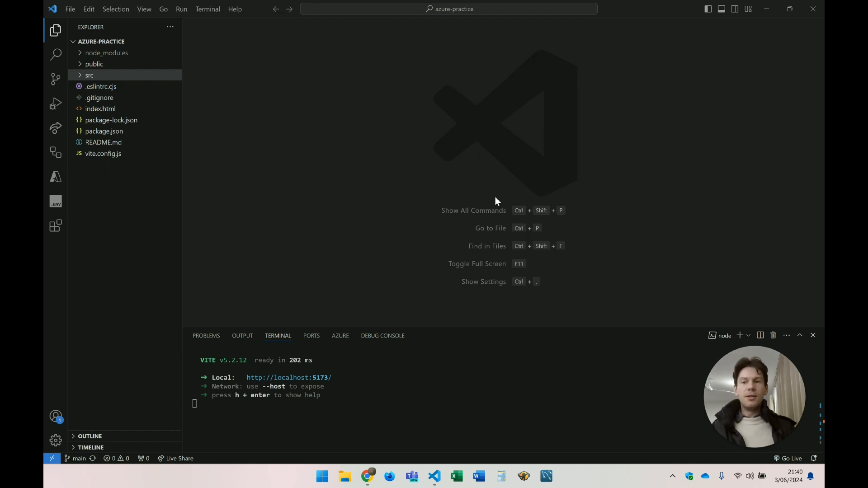
pyautogui.moveTo(545, 20)
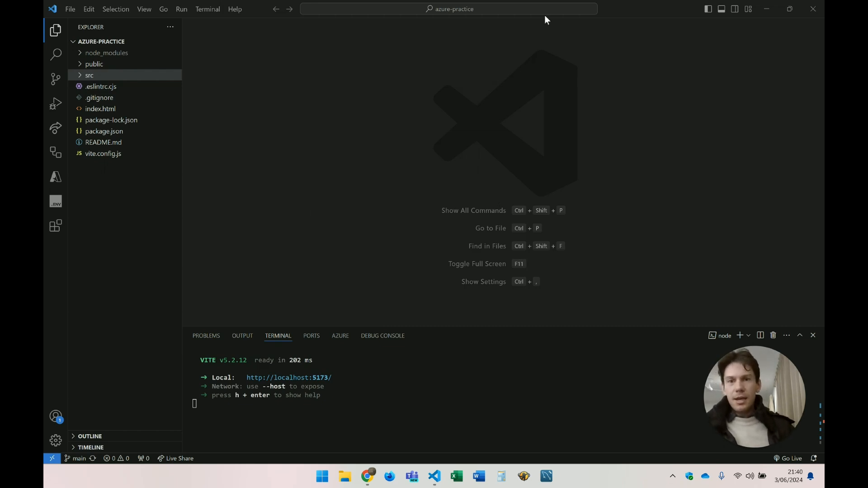
pyautogui.moveTo(225, 180)
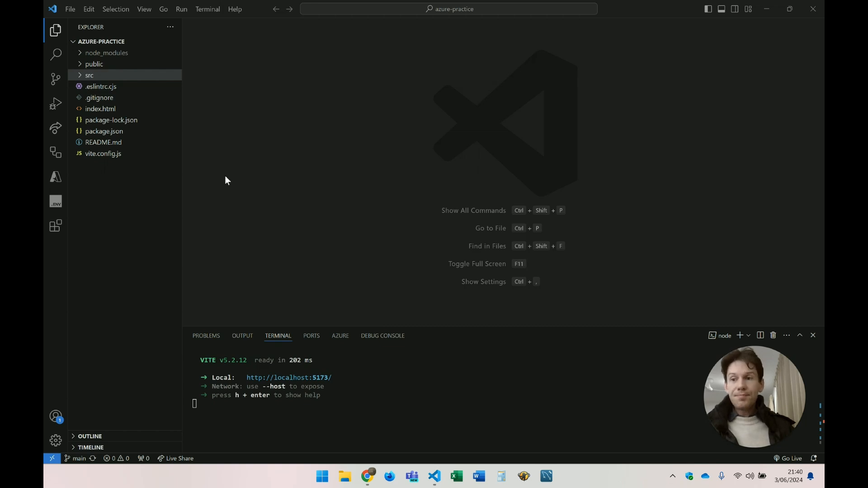
pyautogui.moveTo(308, 351)
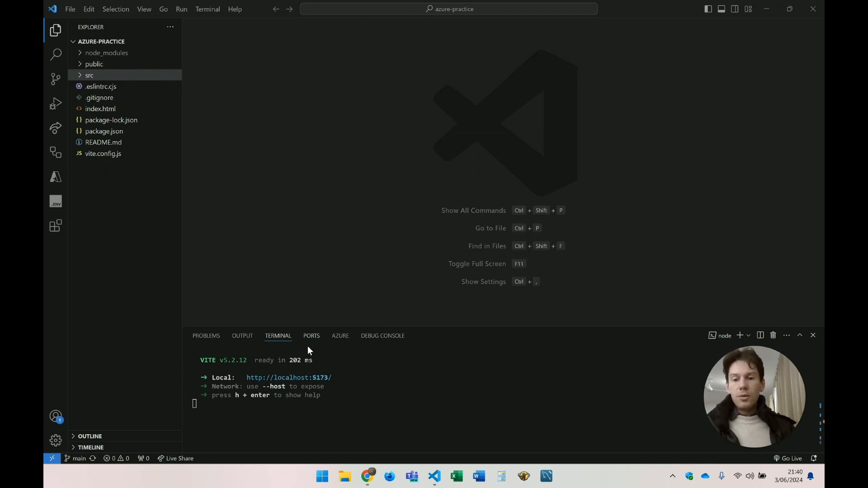
pyautogui.moveTo(367, 476)
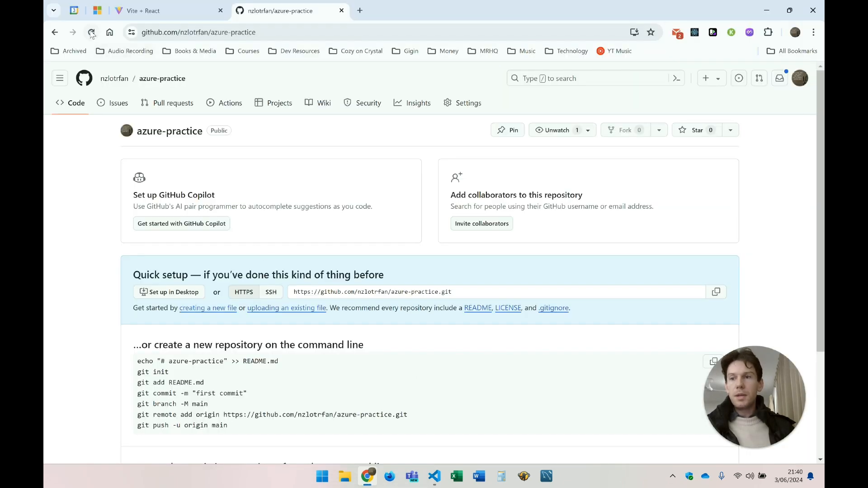
# Step: Reload the azure-practice repository page to show the pushed initial-commit files
pyautogui.click(92, 32)
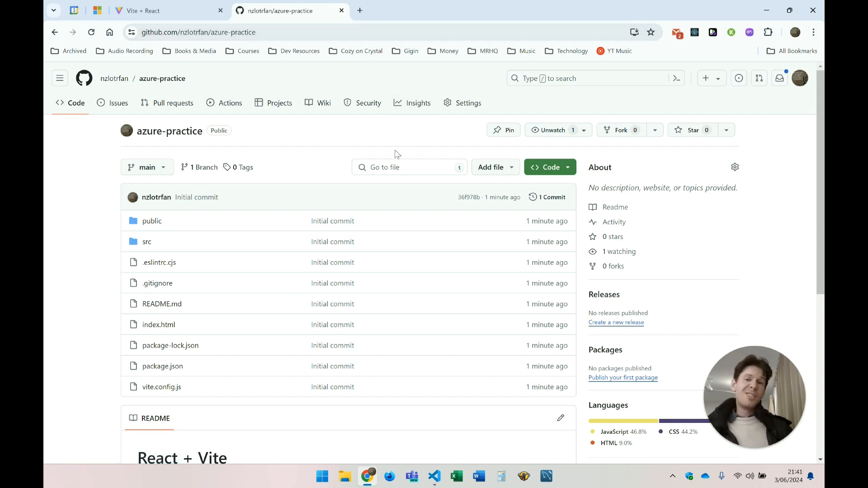
pyautogui.moveTo(359, 10)
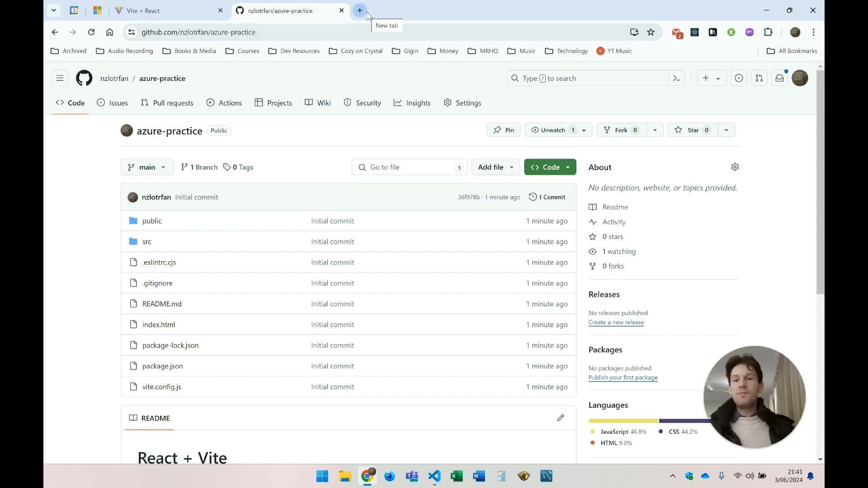
# Step: Search 'azure vite deploy' and open Vite's Deploying a Static Site guide at its Azure section
pyautogui.click(360, 10)
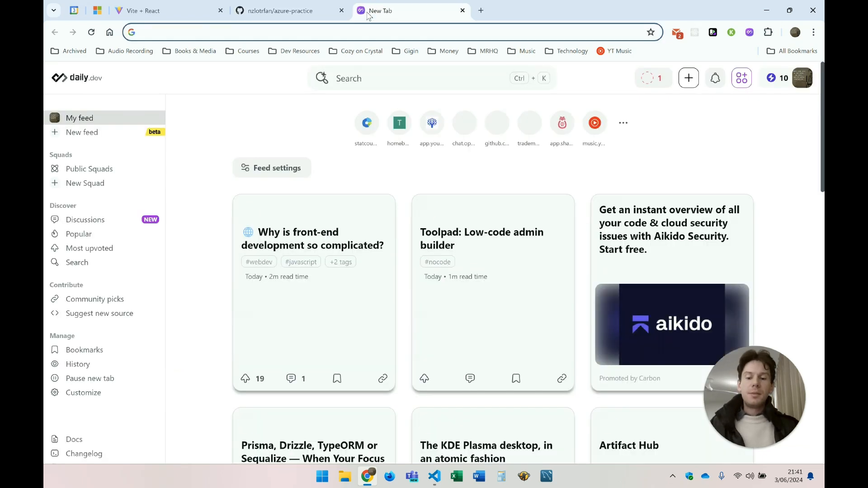
pyautogui.write('azure vite deploy')
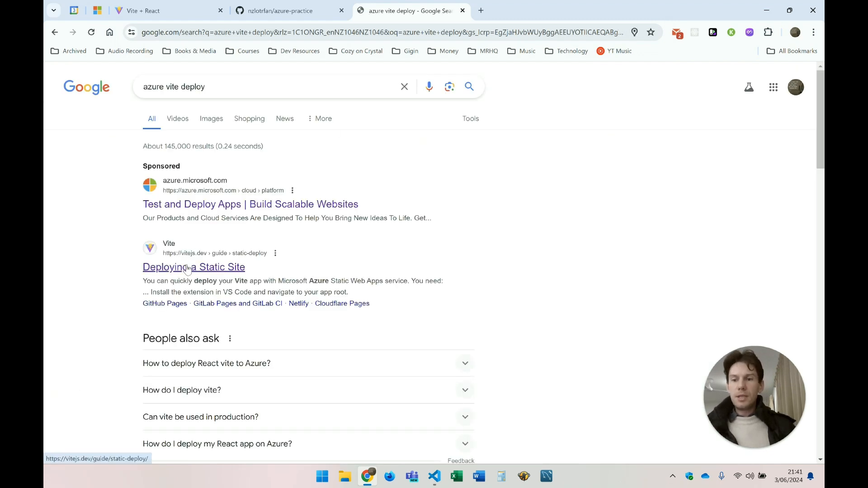
pyautogui.click(193, 267)
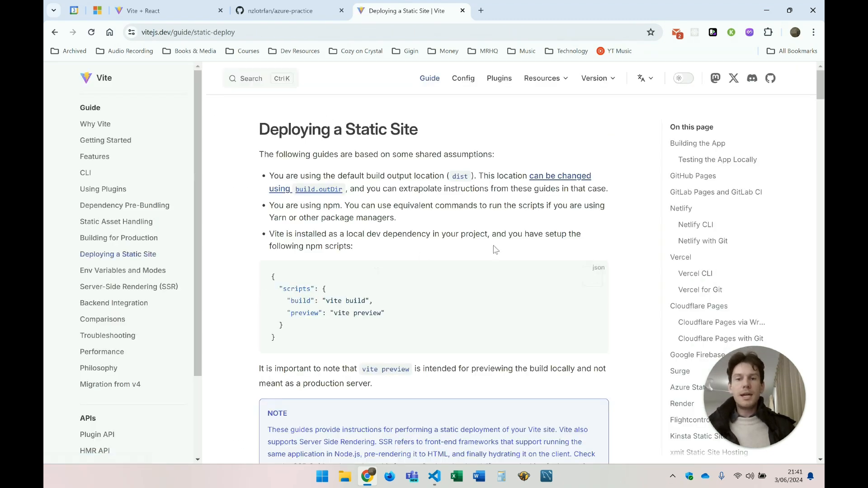
pyautogui.scroll(-3)
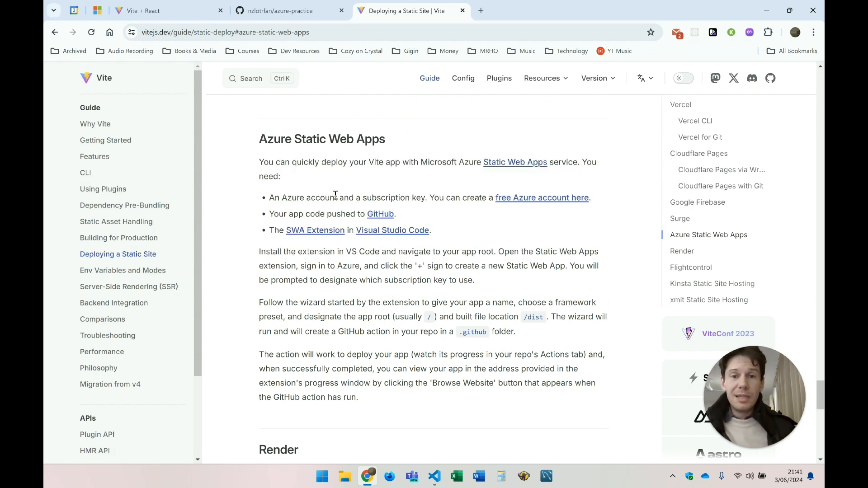
pyautogui.moveTo(402, 160)
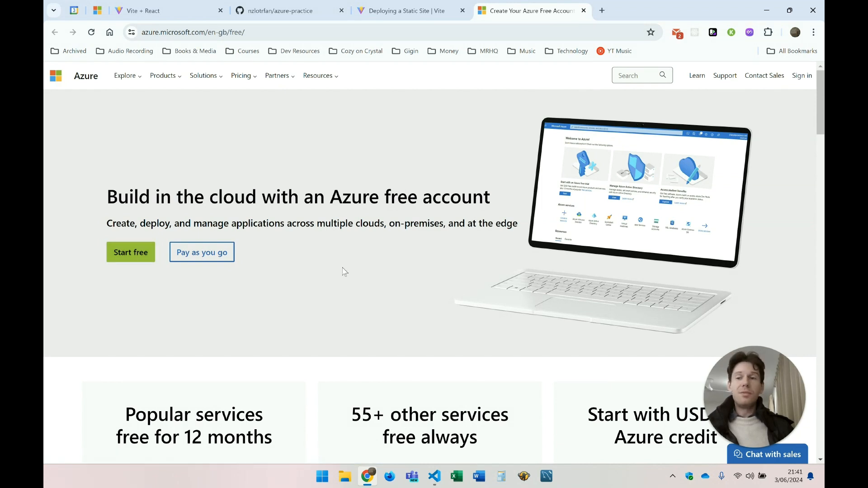
pyautogui.moveTo(227, 257)
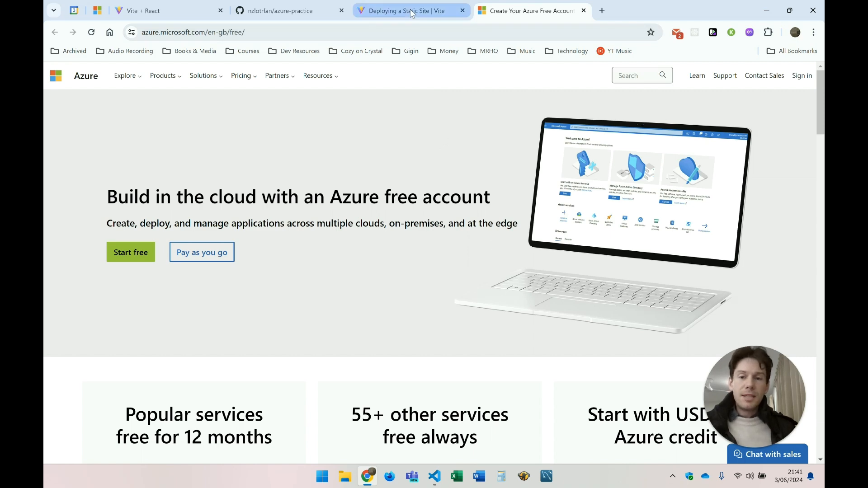
pyautogui.click(411, 10)
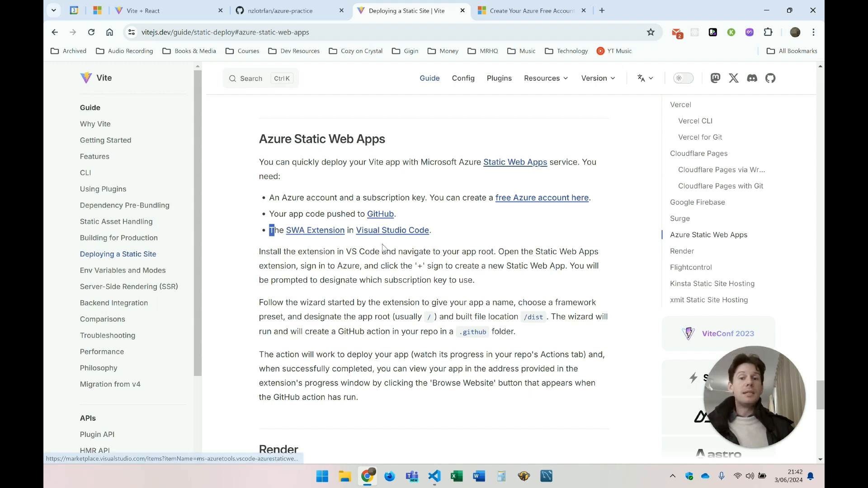
# Step: Search extensions for 'static web app' and check the Azure Static Web Apps extension details
pyautogui.click(434, 476)
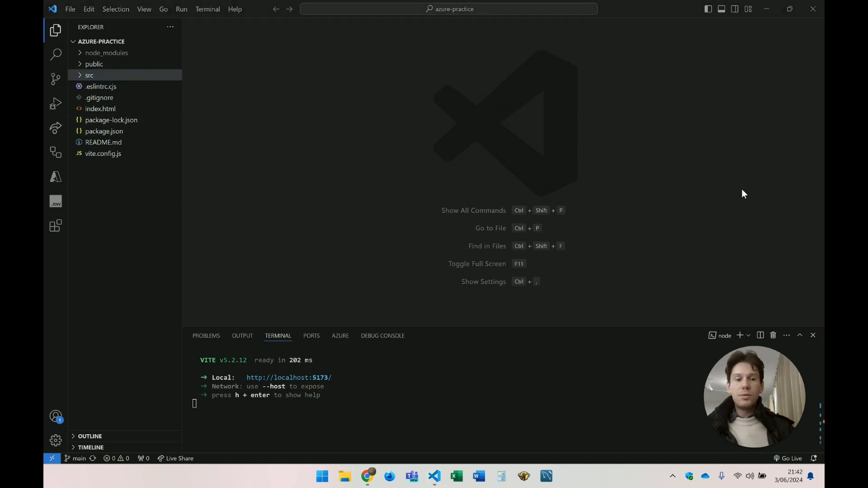
pyautogui.moveTo(55, 201)
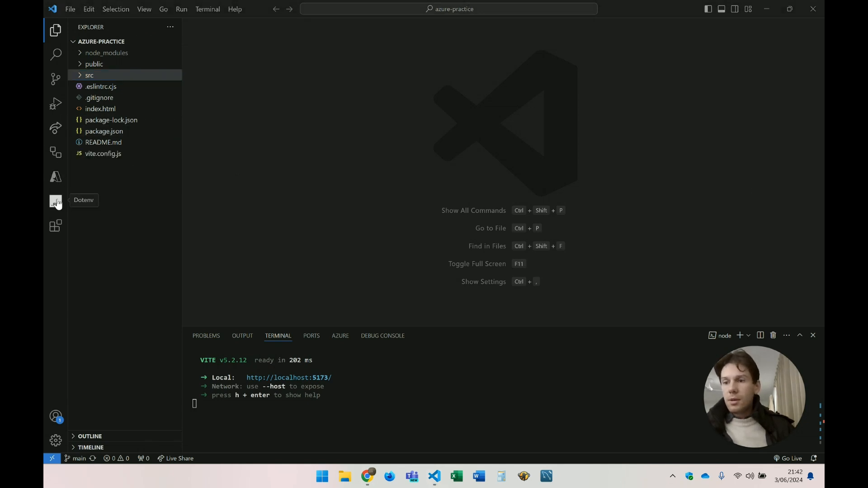
pyautogui.click(55, 226)
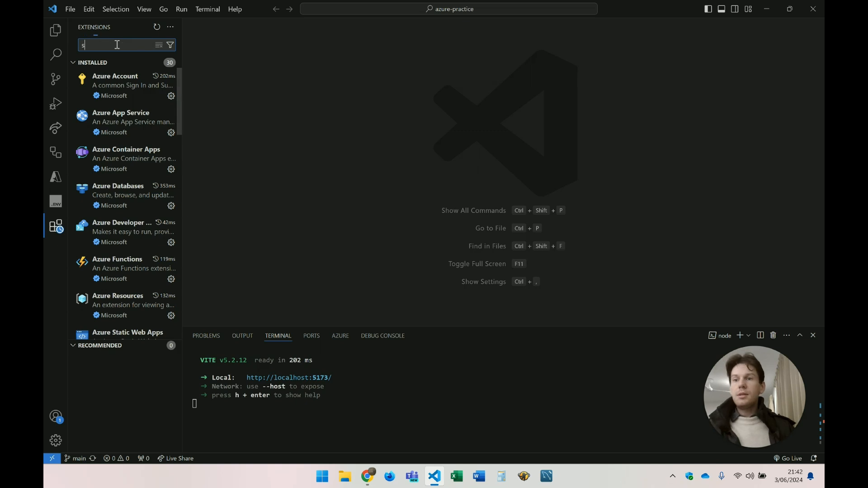
pyautogui.write('tatic web app')
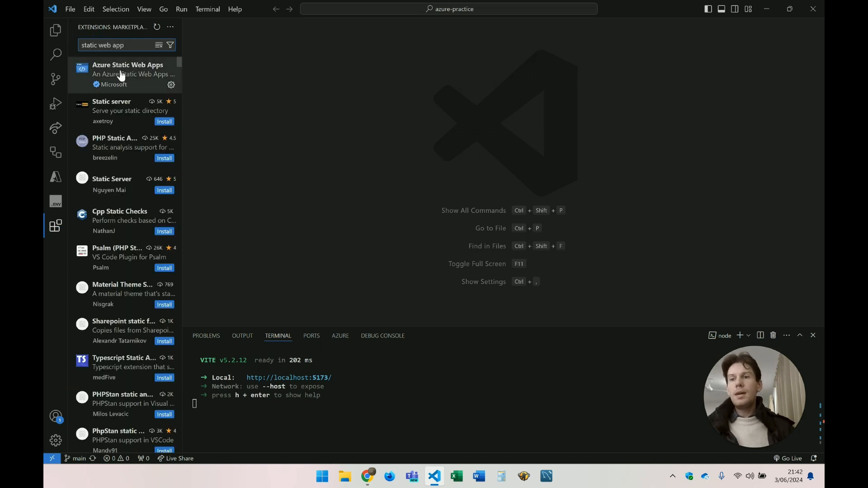
pyautogui.click(128, 74)
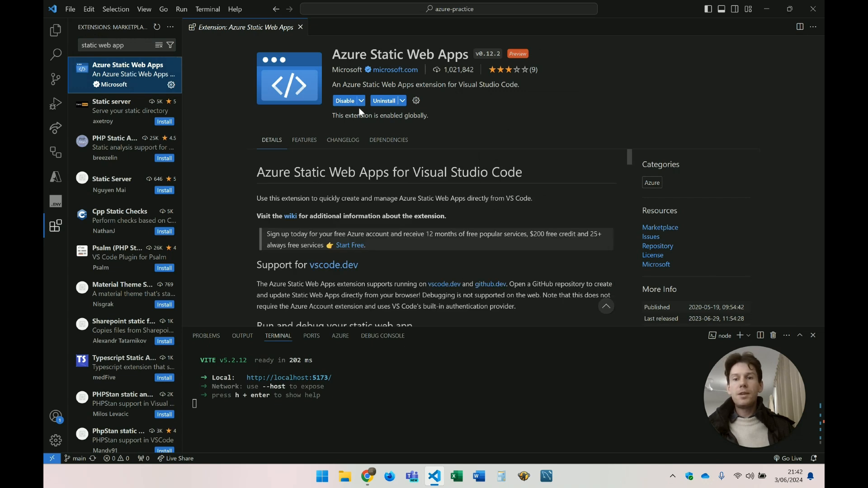
pyautogui.moveTo(301, 26)
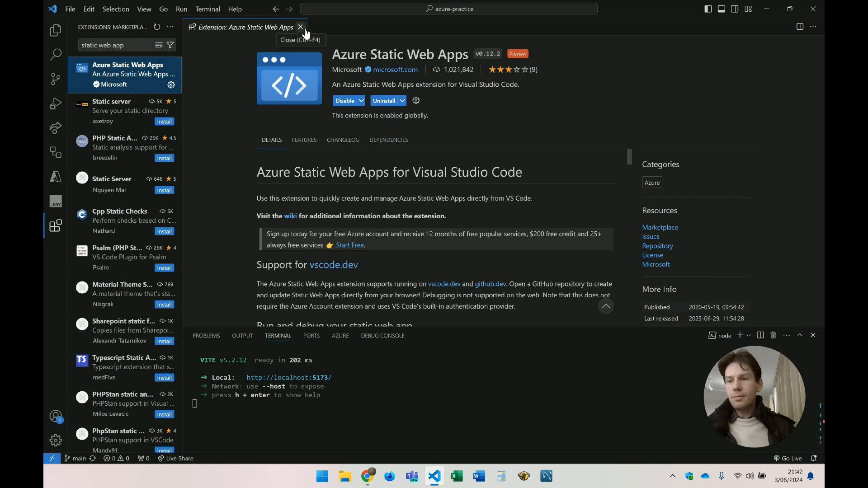
pyautogui.click(300, 27)
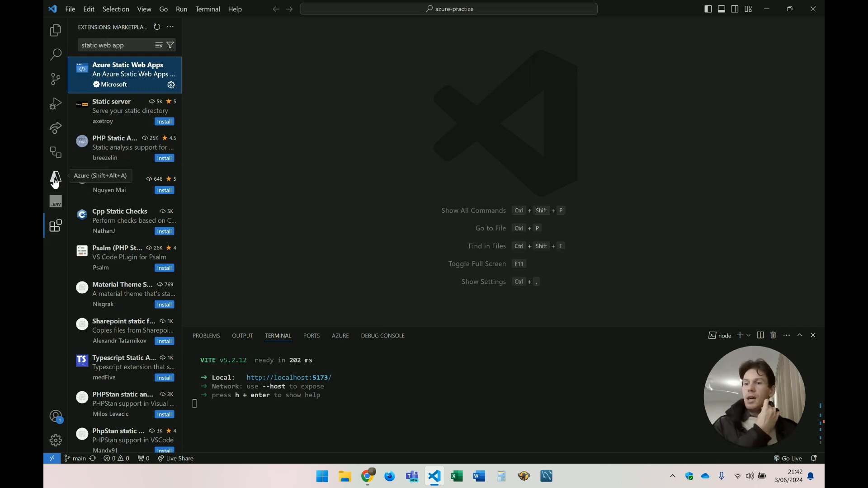
# Step: Sign in to Azure from the Azure resources panel, allowing the Microsoft sign-in
pyautogui.click(55, 179)
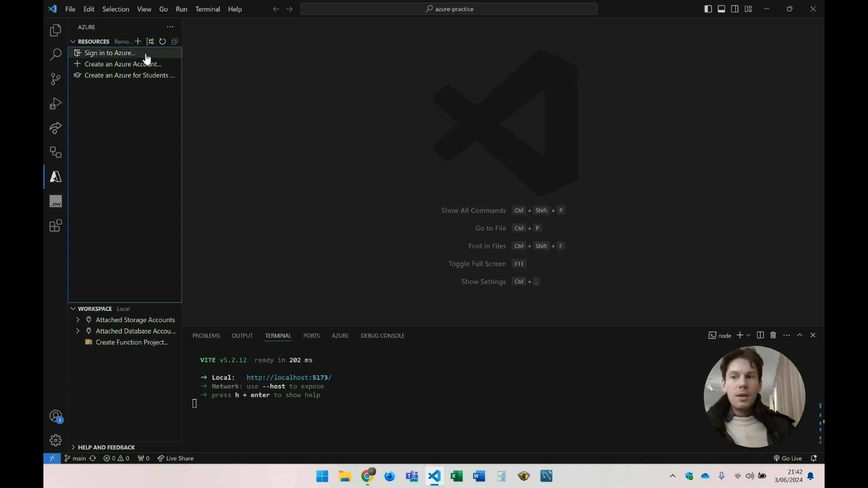
pyautogui.click(109, 52)
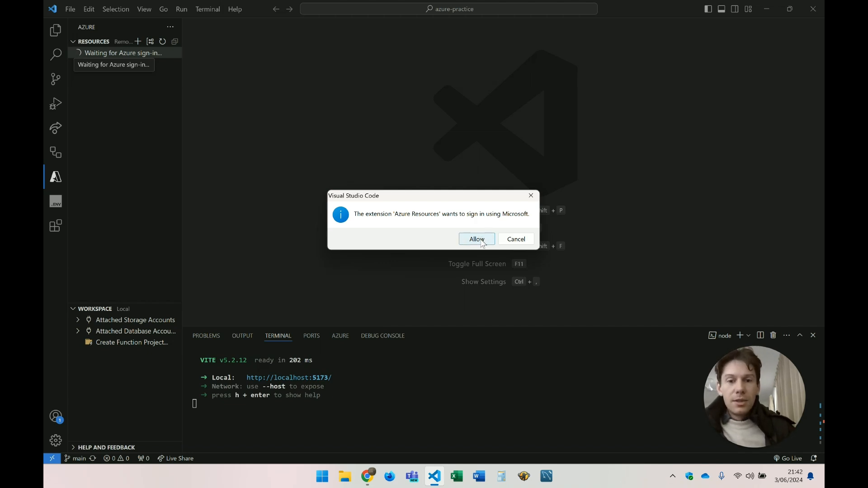
pyautogui.moveTo(489, 244)
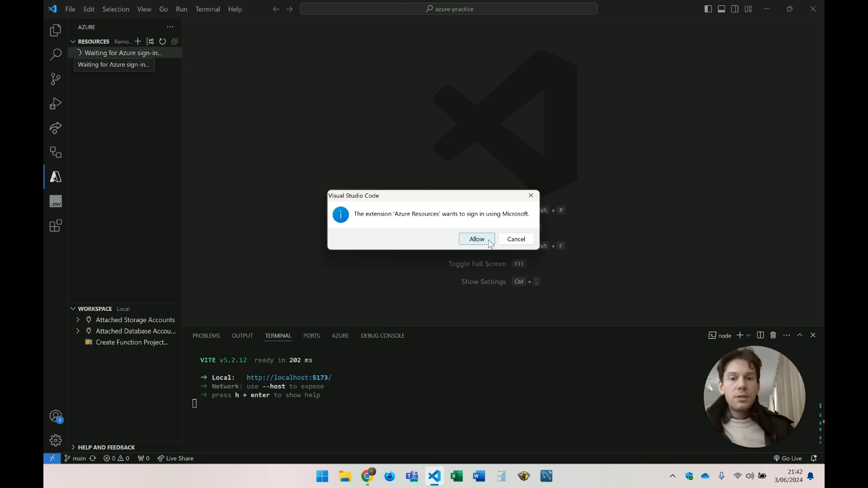
pyautogui.click(476, 239)
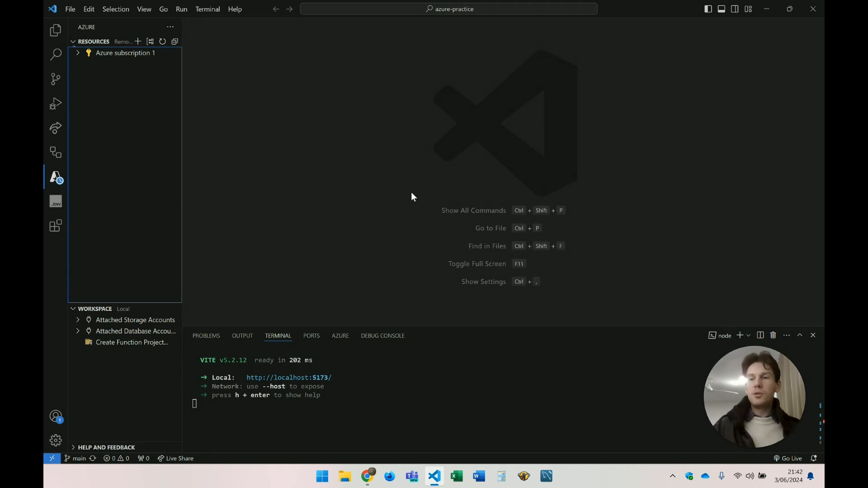
pyautogui.moveTo(366, 155)
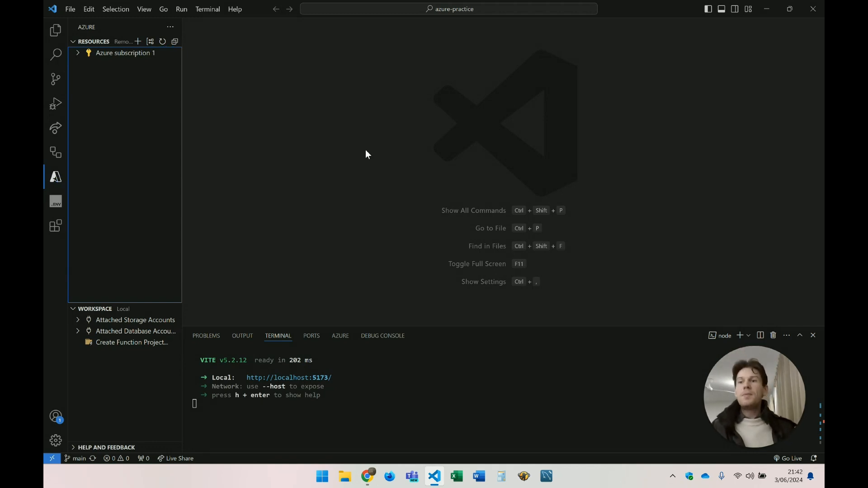
pyautogui.moveTo(125, 52)
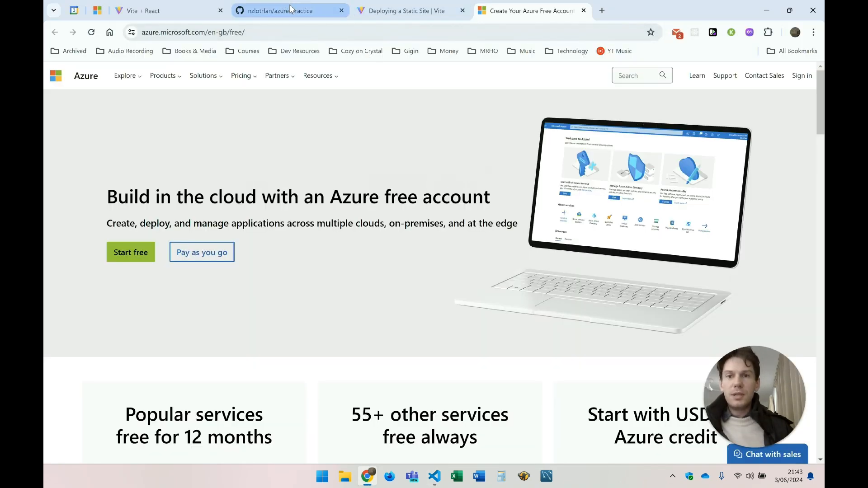
# Step: Return to the 'Deploying a Static Site | Vite' tab's Azure Static Web Apps section
pyautogui.click(410, 10)
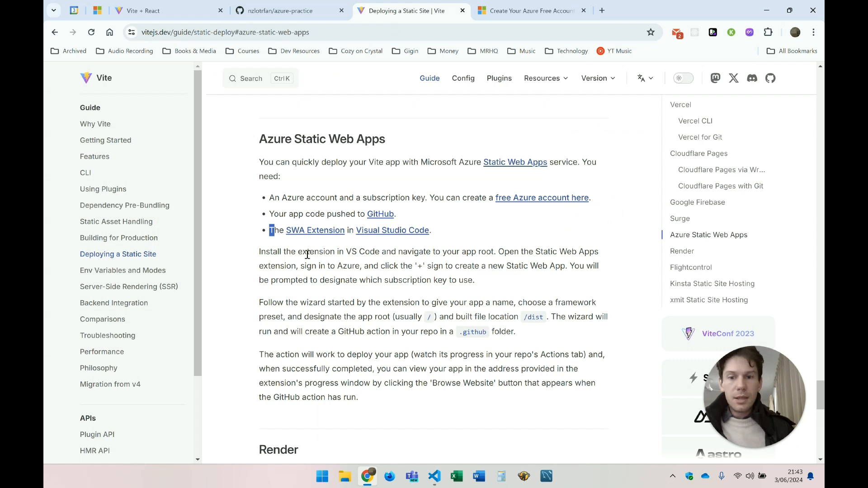
pyautogui.moveTo(299, 264)
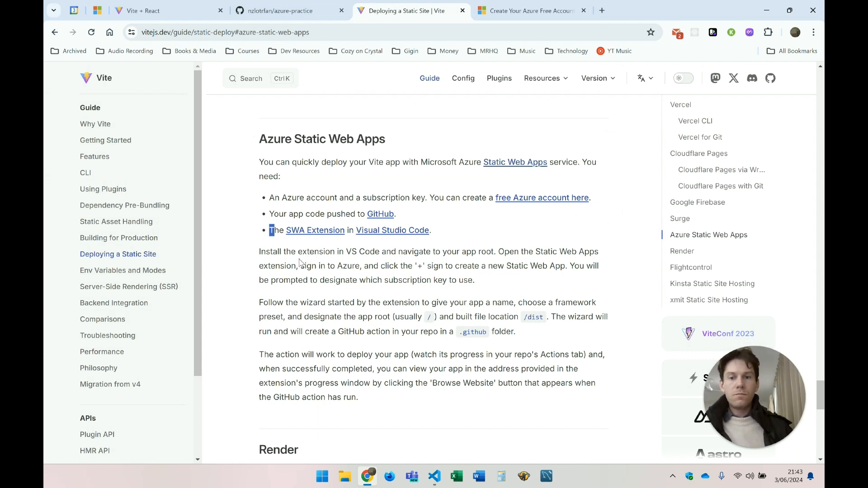
pyautogui.moveTo(439, 276)
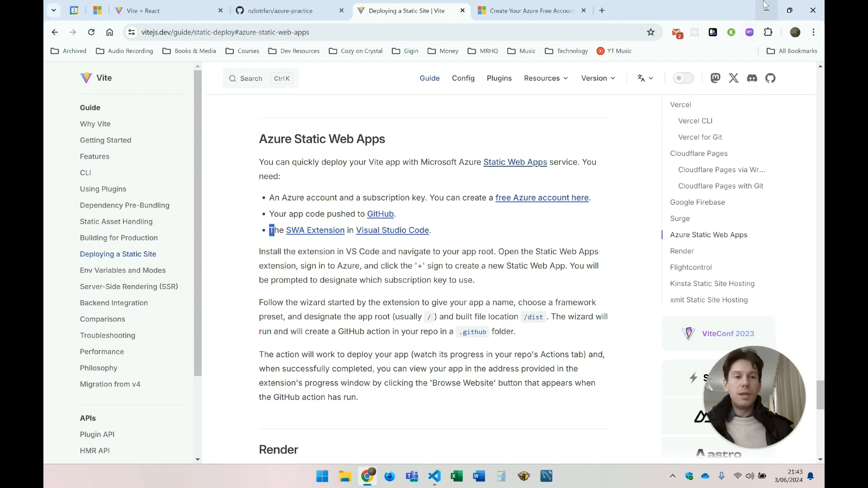
# Step: Create static web app azure-practice in Central US with a framework preset and root location
pyautogui.click(434, 476)
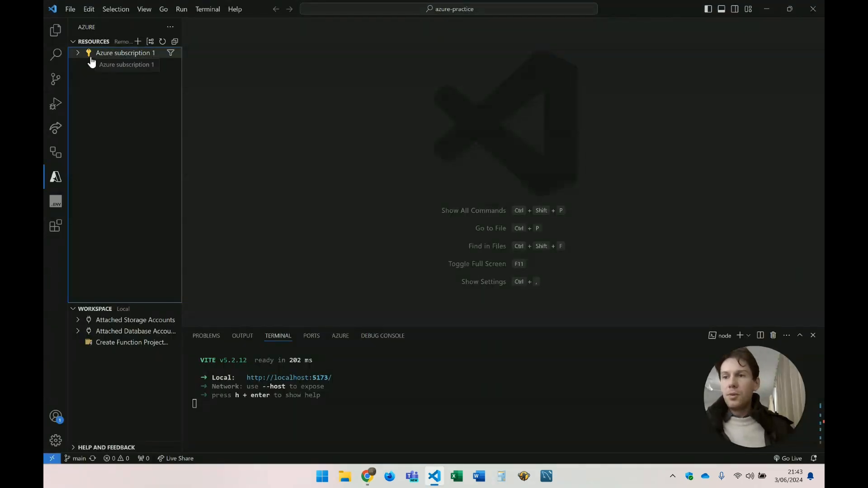
pyautogui.click(126, 53)
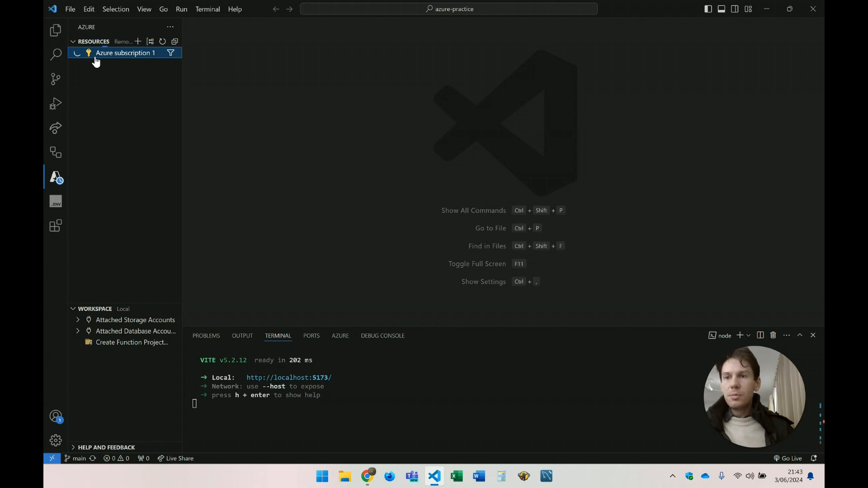
pyautogui.click(125, 52)
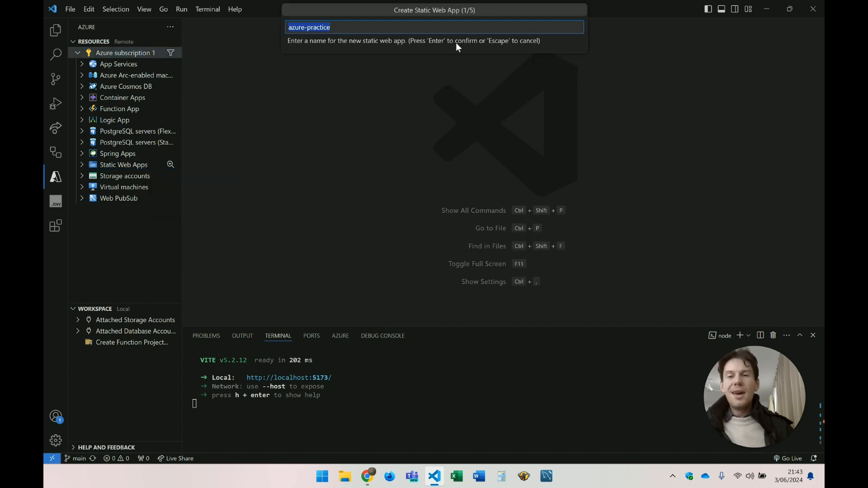
pyautogui.moveTo(472, 51)
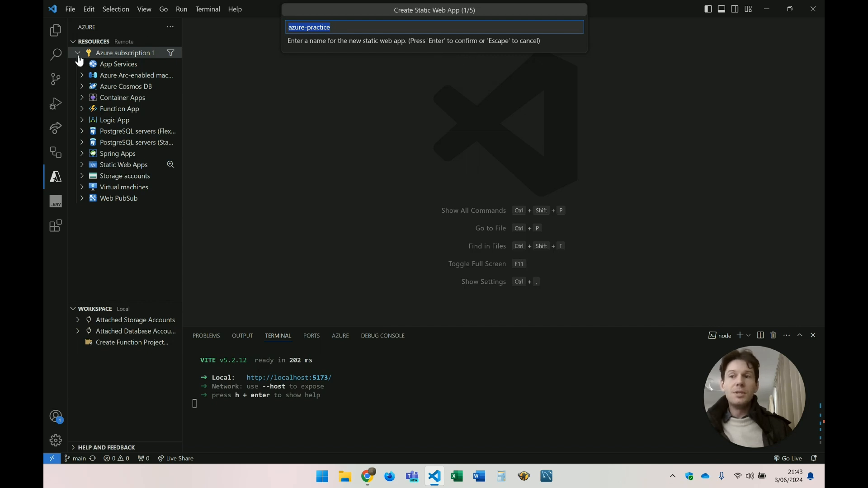
pyautogui.moveTo(436, 88)
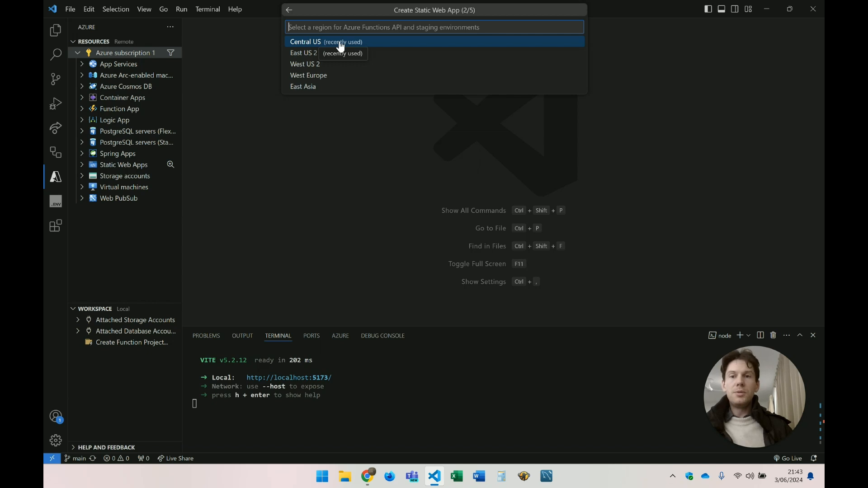
pyautogui.click(325, 41)
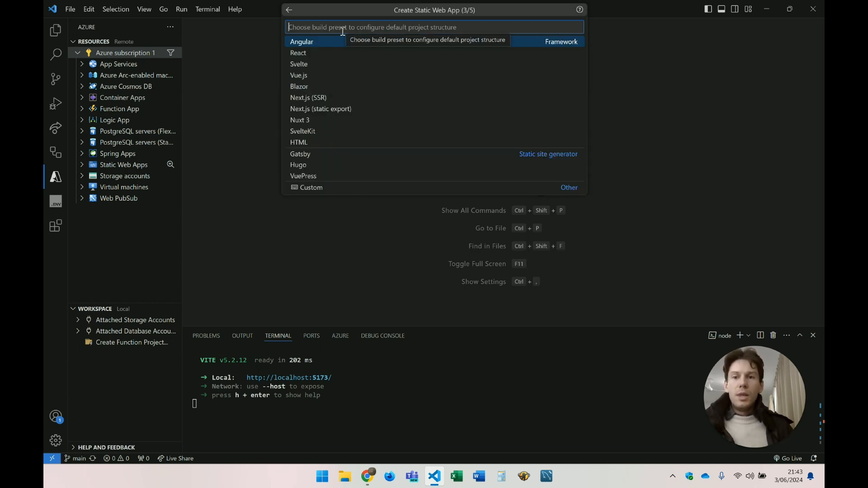
pyautogui.click(301, 41)
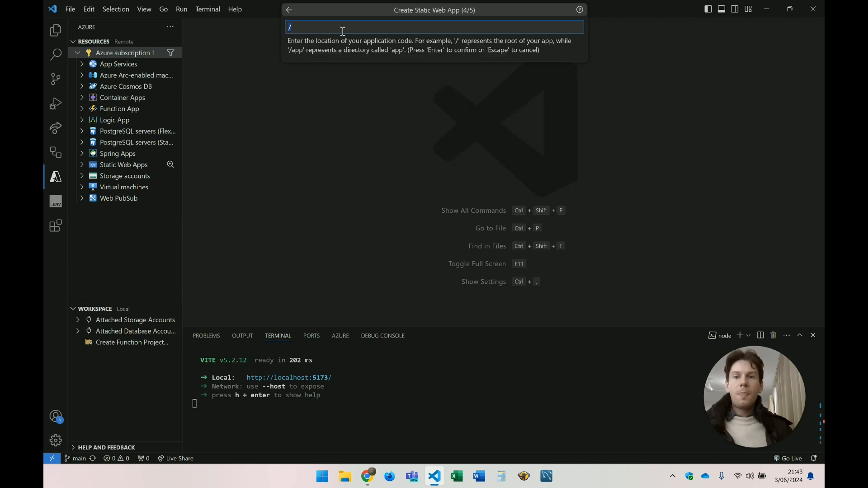
pyautogui.moveTo(452, 47)
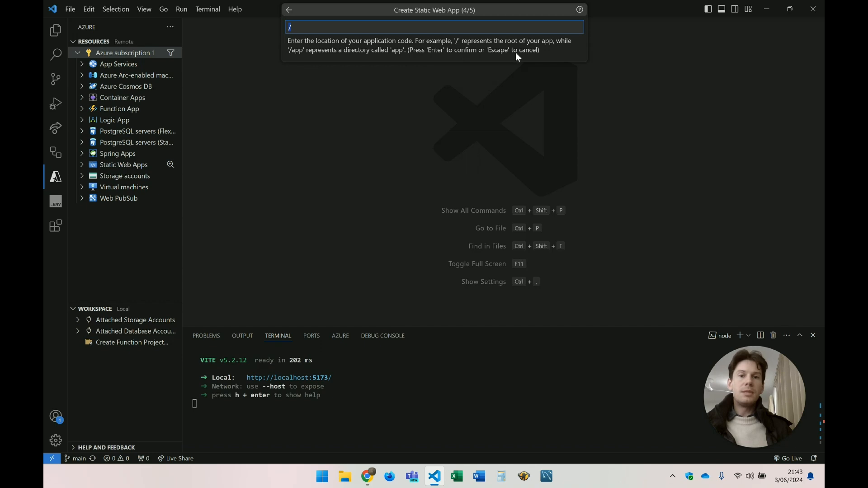
pyautogui.click(367, 476)
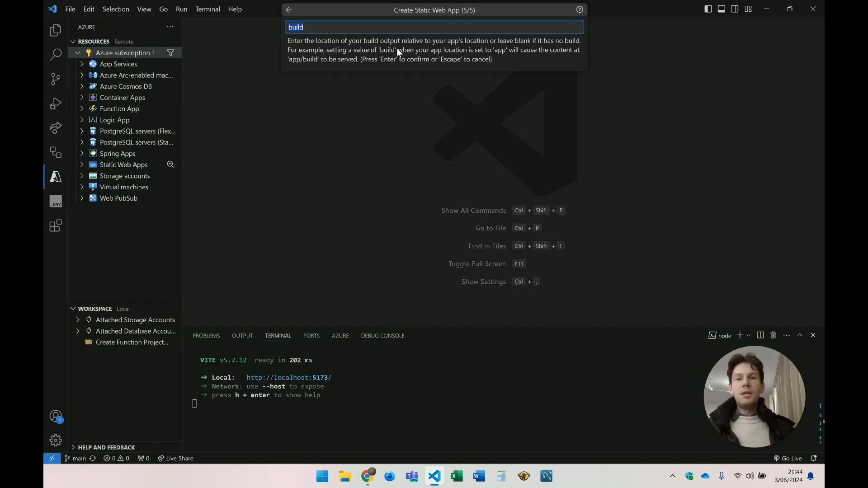
# Step: Check the Vite guide for the /dist build output location
pyautogui.click(367, 476)
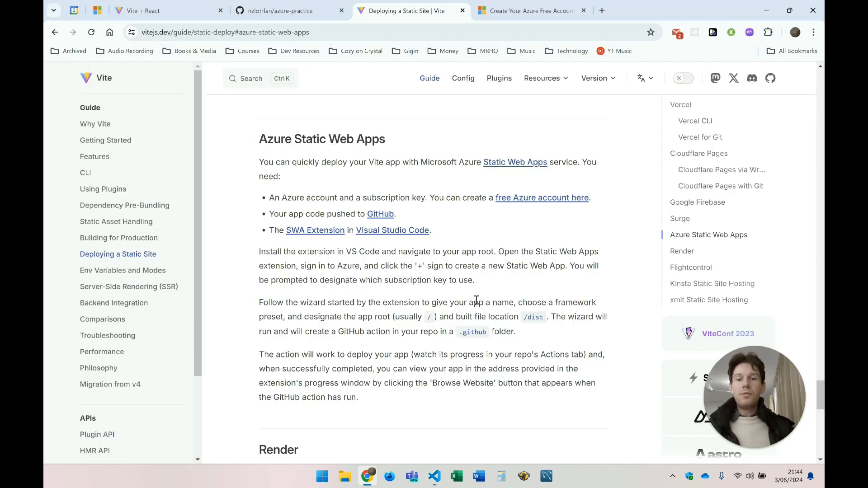
pyautogui.doubleClick(534, 316)
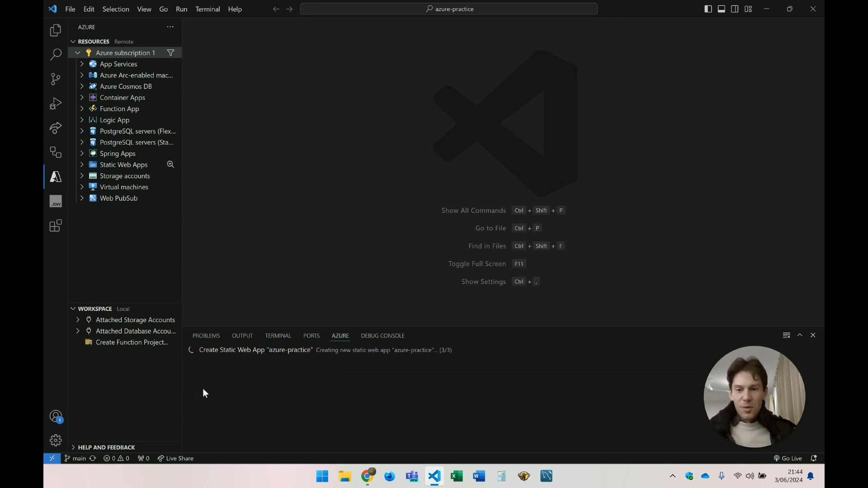
pyautogui.moveTo(242, 335)
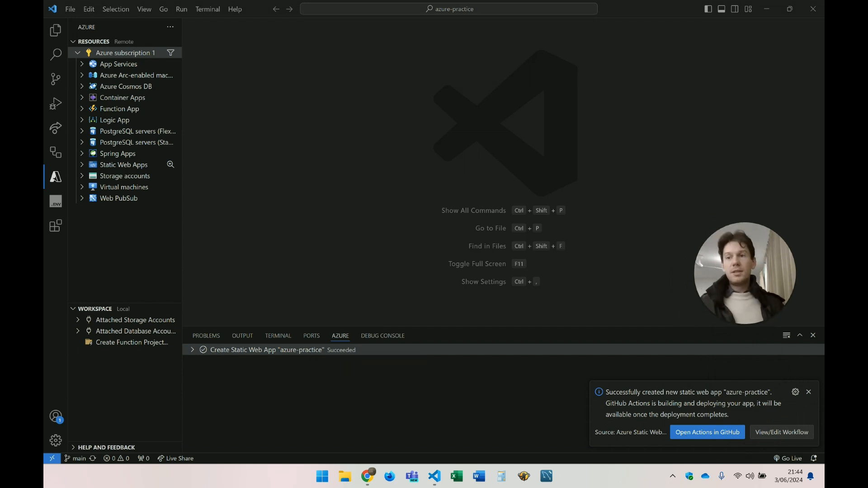
pyautogui.moveTo(55, 30)
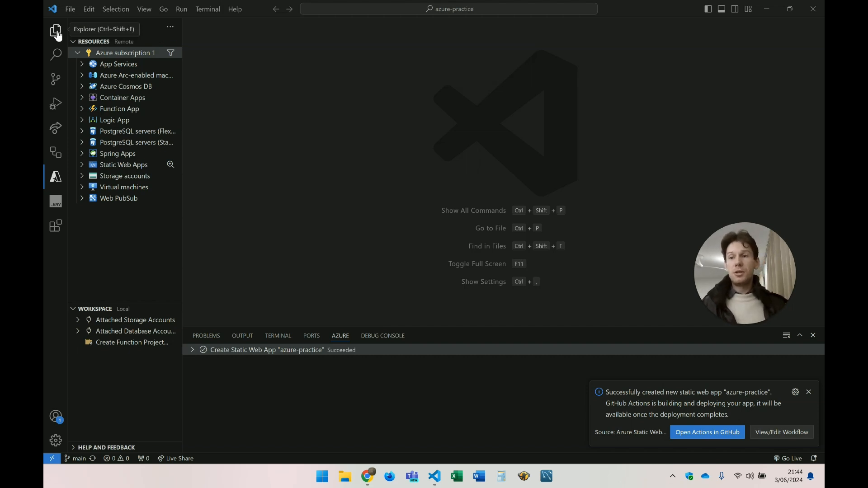
# Step: Open the generated workflow file under .github/workflows in Explorer, then close it
pyautogui.click(55, 32)
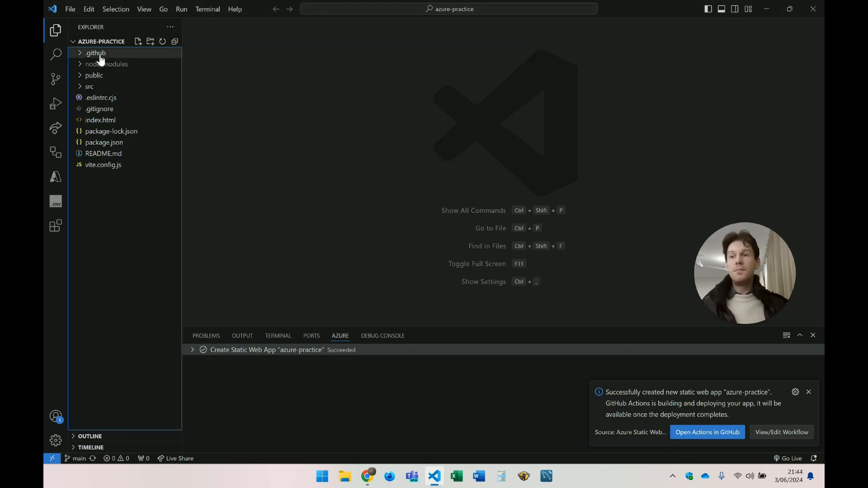
pyautogui.click(96, 53)
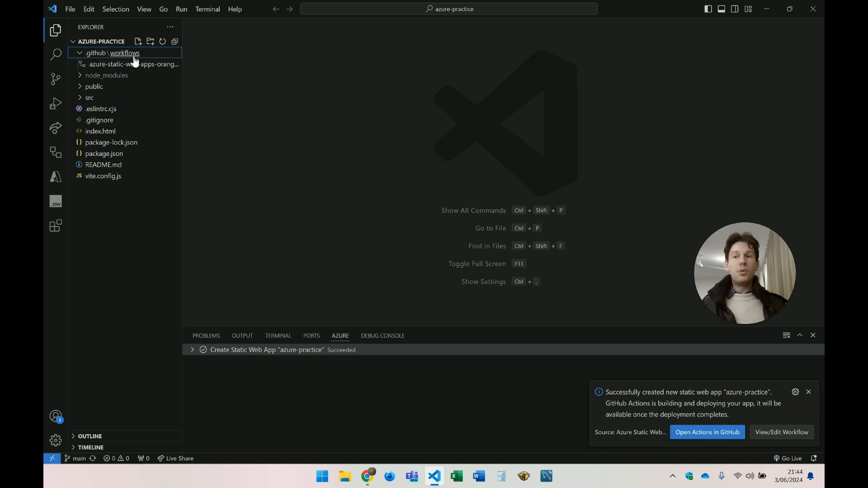
pyautogui.moveTo(131, 67)
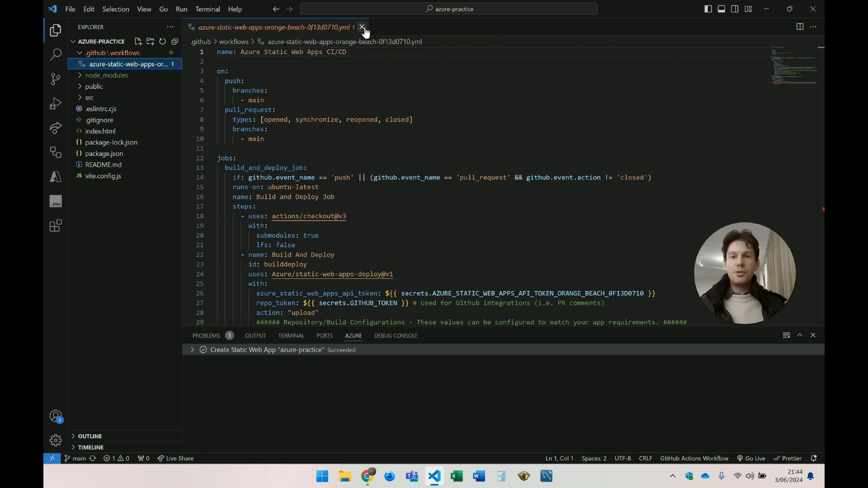
pyautogui.click(360, 27)
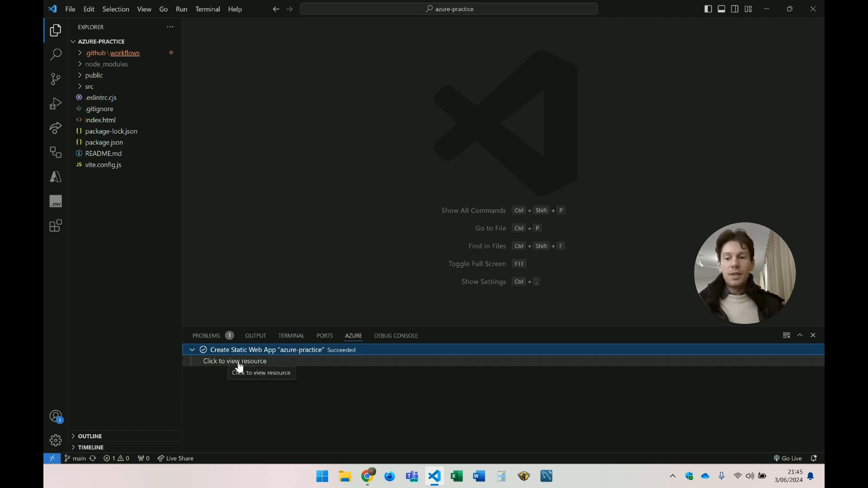
# Step: Choose Browse Site on the azure-practice static web app in the Azure view
pyautogui.click(55, 176)
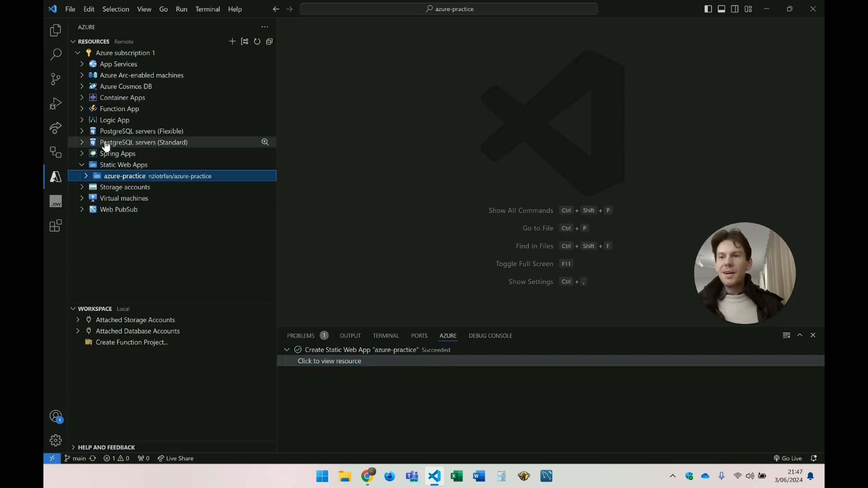
pyautogui.moveTo(127, 251)
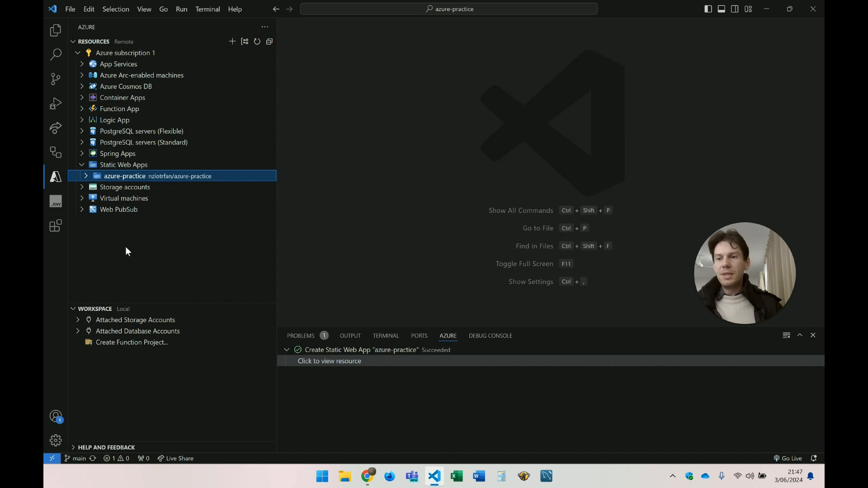
pyautogui.moveTo(149, 176)
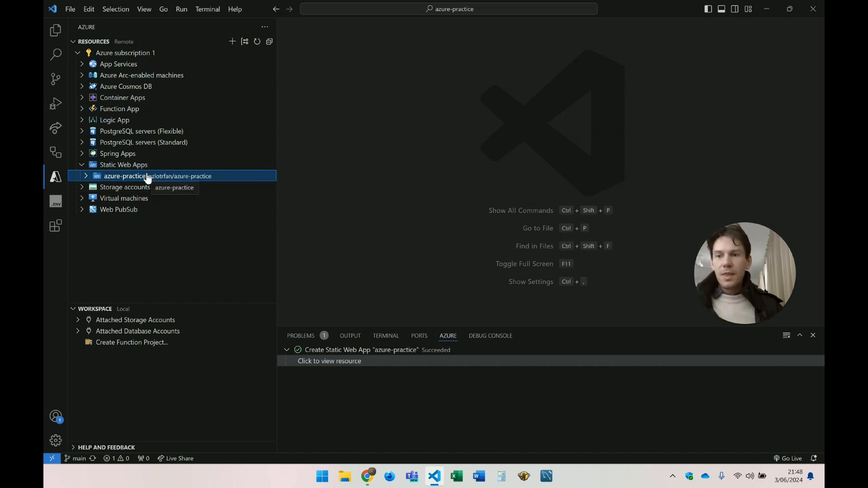
pyautogui.moveTo(202, 182)
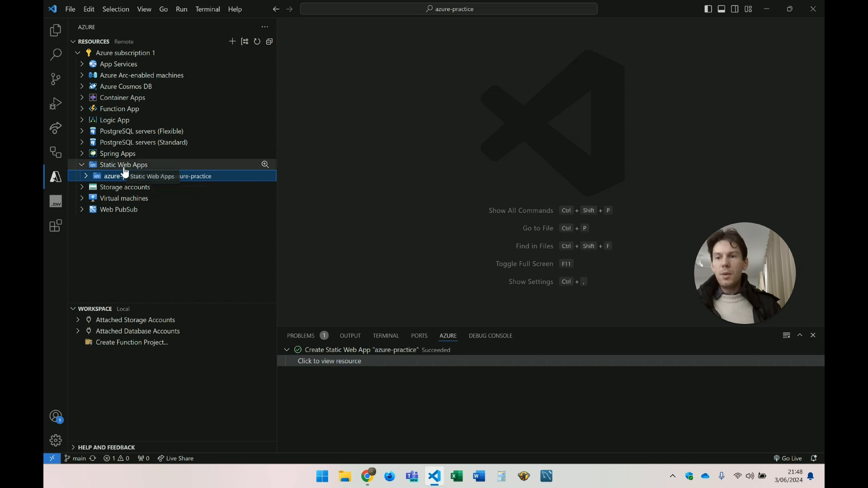
pyautogui.rightClick(124, 176)
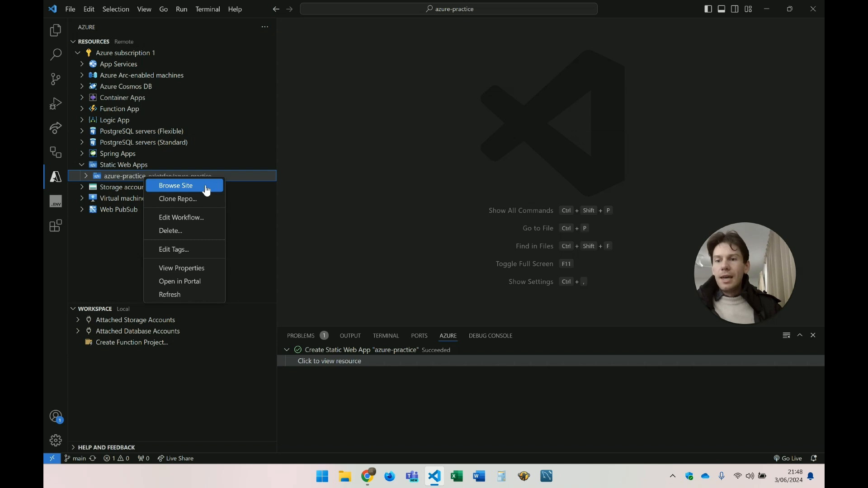
pyautogui.click(176, 185)
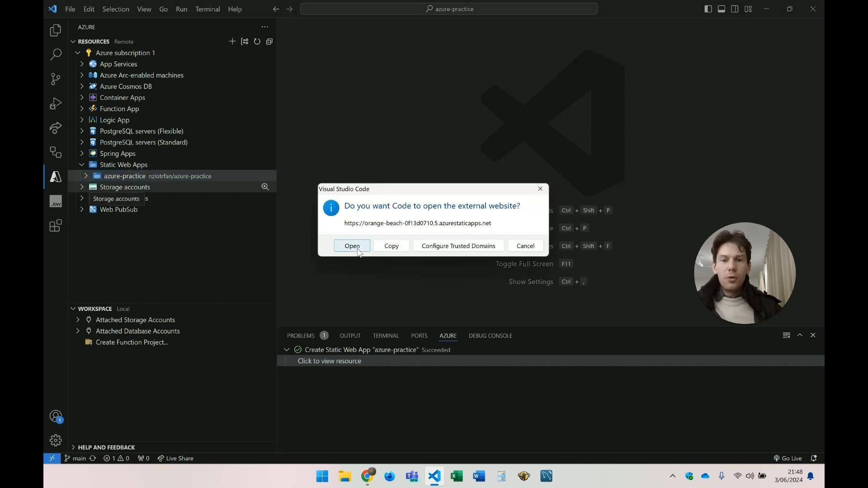
# Step: Open the deployed Vite + React site in Chrome and click its count button
pyautogui.click(353, 246)
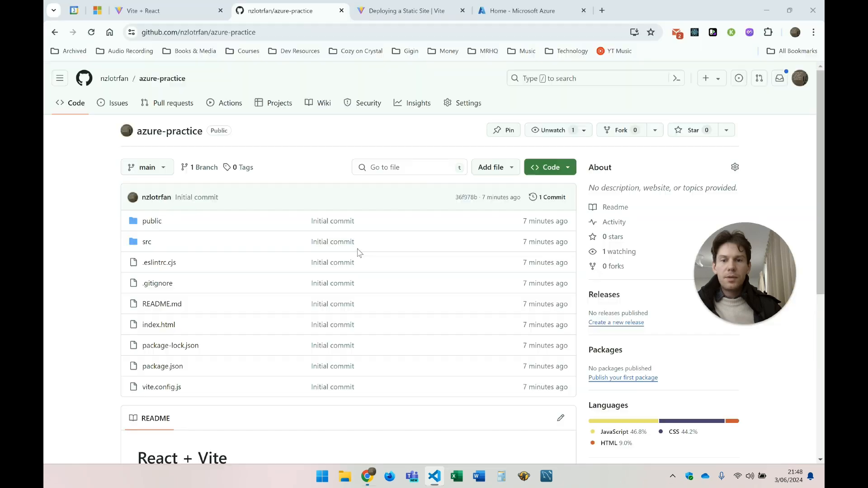
pyautogui.click(601, 10)
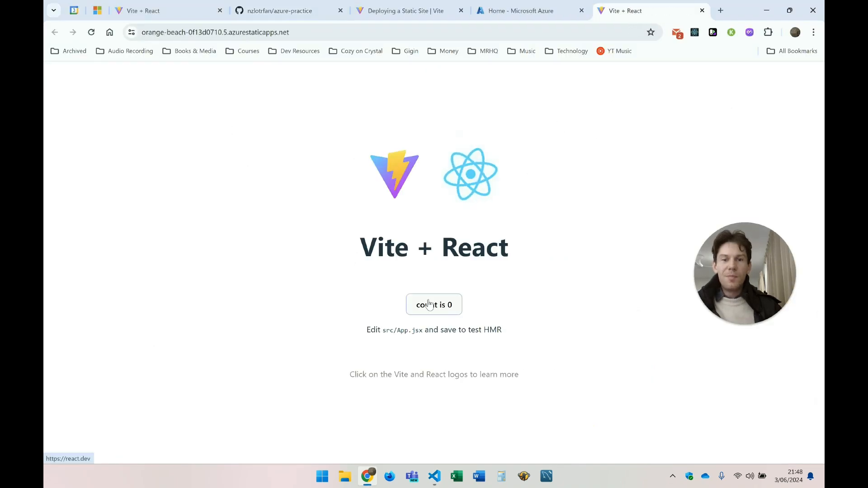
pyautogui.click(434, 304)
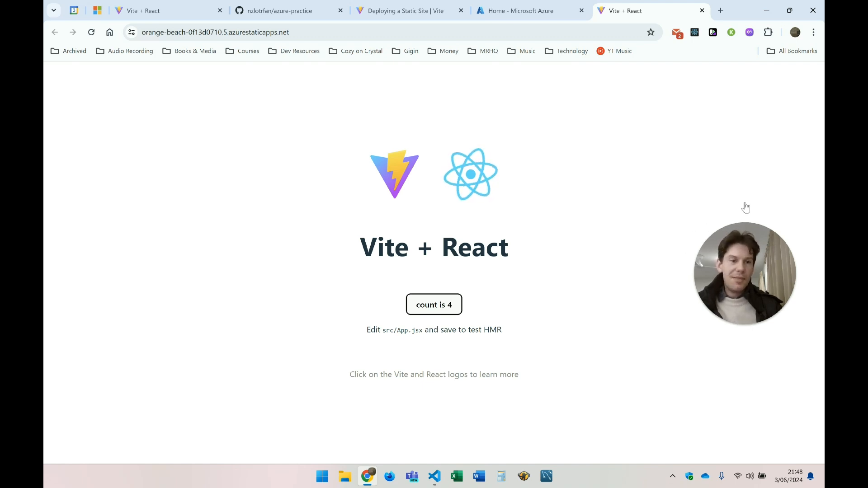
pyautogui.click(434, 476)
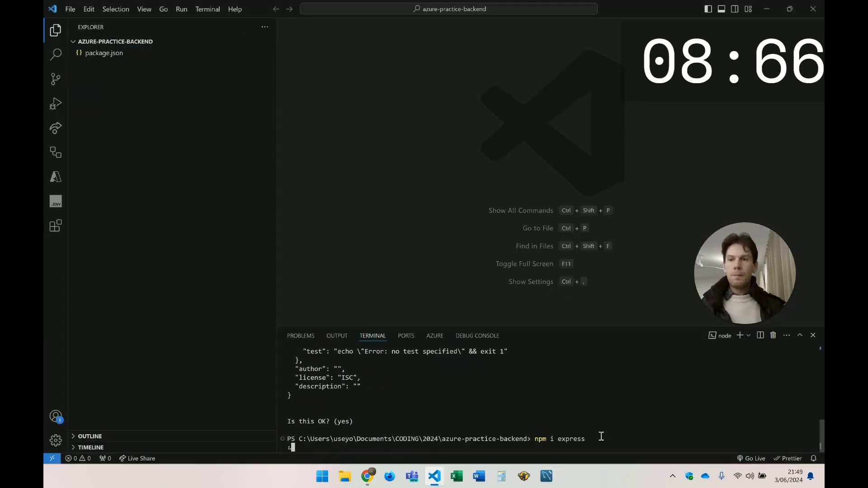
# Step: Check the Express API docs and write index.js serving 'hello world' on port 4000
pyautogui.click(367, 476)
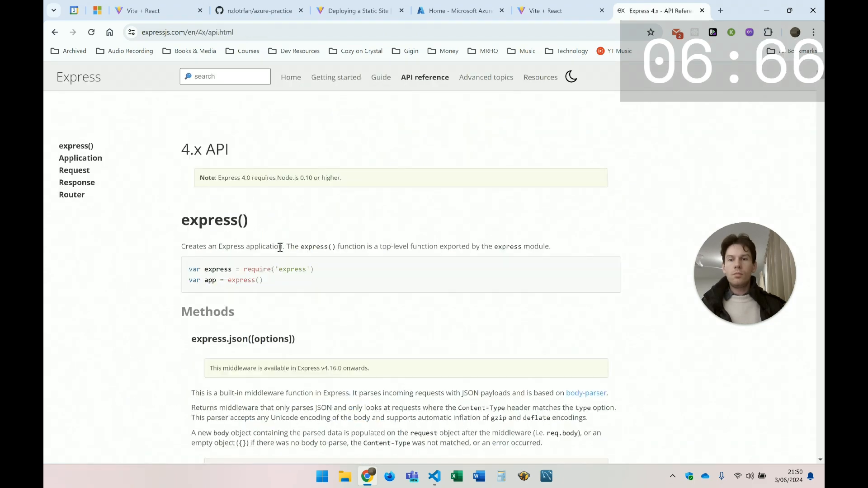
pyautogui.click(434, 476)
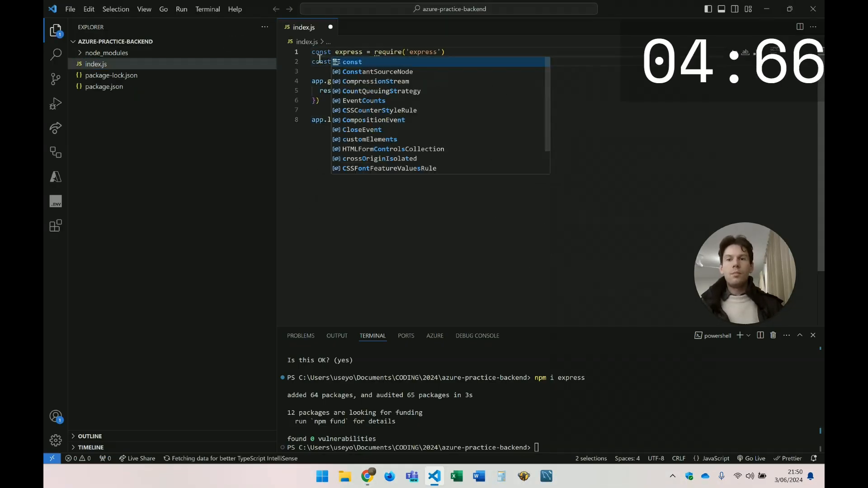
pyautogui.click(103, 86)
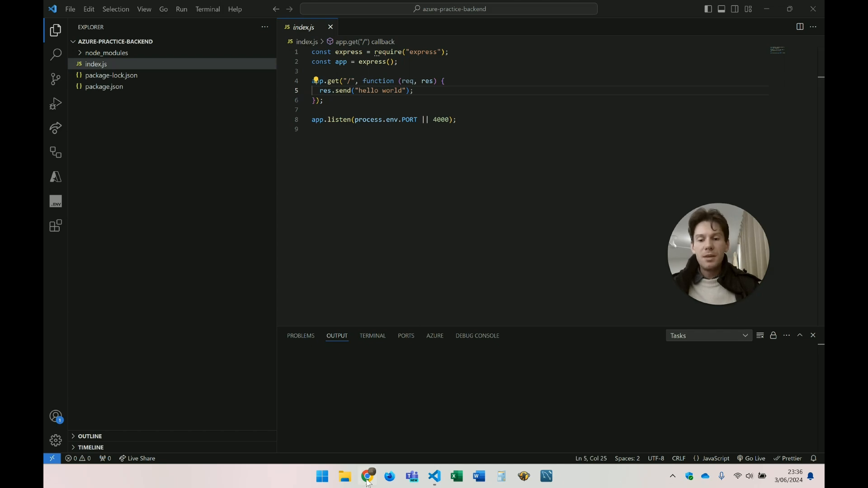
# Step: Search 'subscription' in the Azure portal, view Azure subscription 1's overview, then return to the docs
pyautogui.click(367, 477)
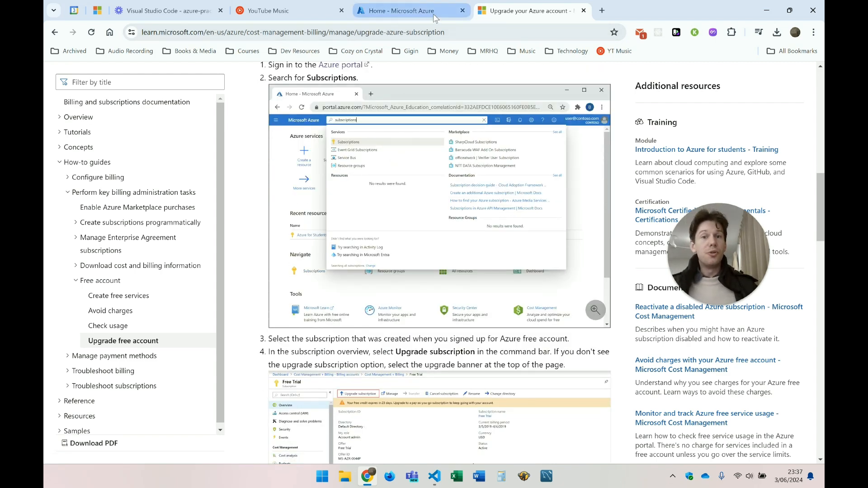
pyautogui.click(404, 10)
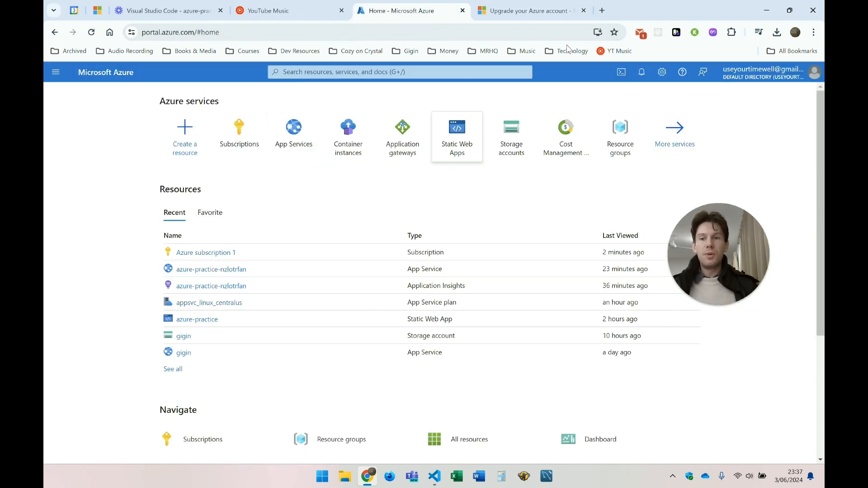
pyautogui.click(399, 72)
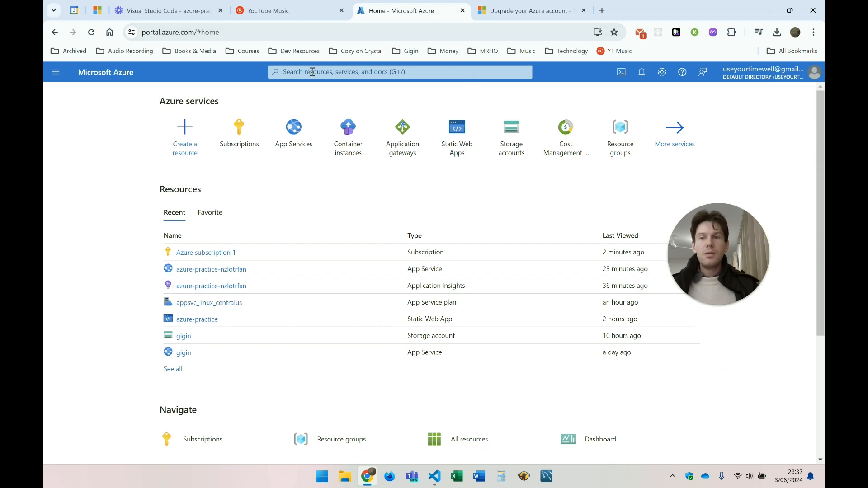
pyautogui.write('subscription')
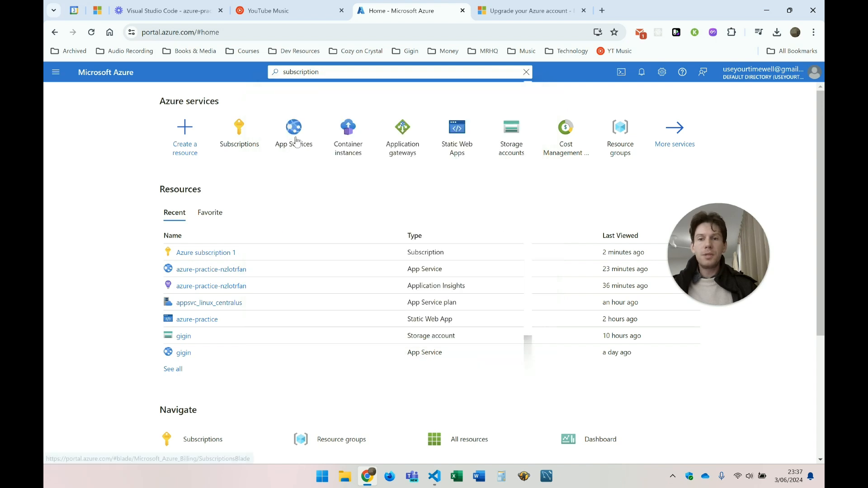
pyautogui.click(238, 131)
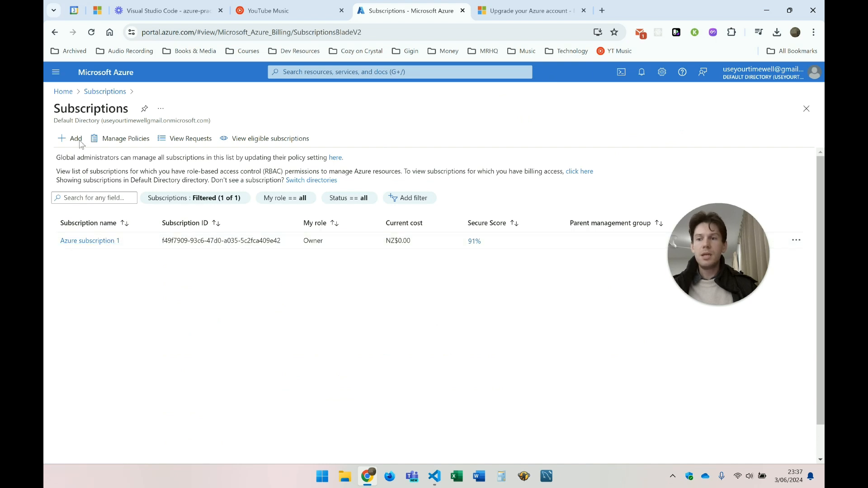
pyautogui.click(89, 240)
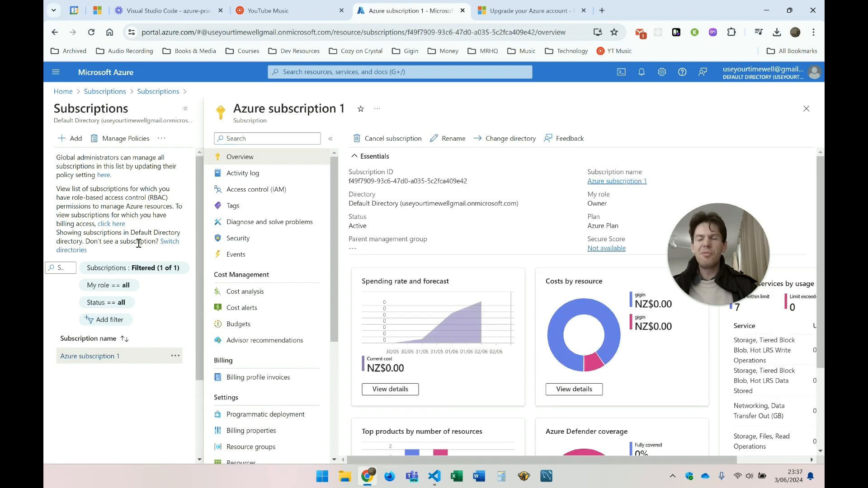
pyautogui.click(529, 11)
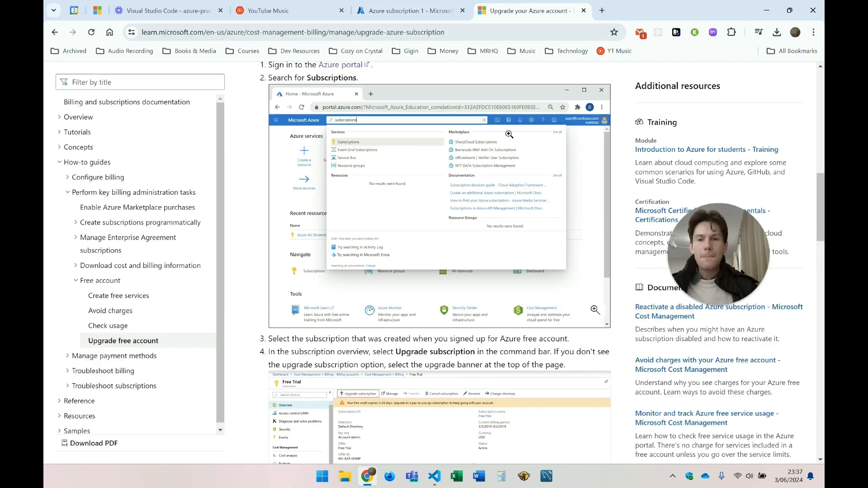
# Step: Read the Upgrade free account guide, recheck Azure subscription 1, and return to index.js
pyautogui.scroll(-3)
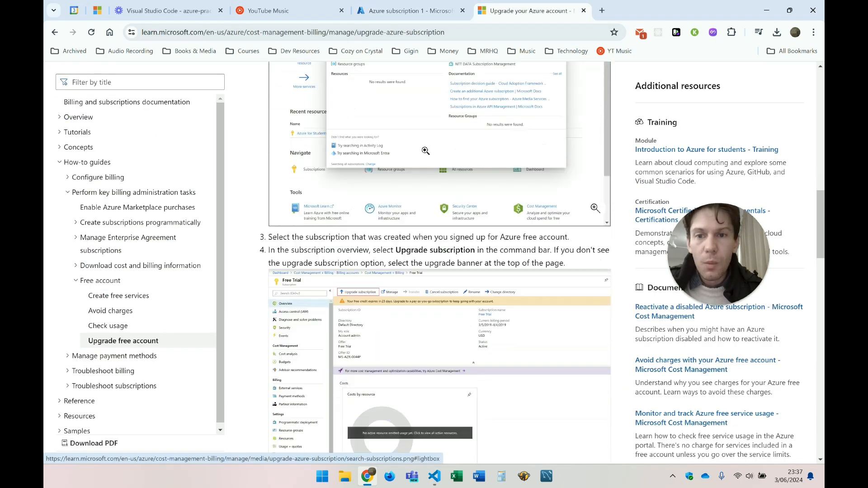
pyautogui.scroll(-3)
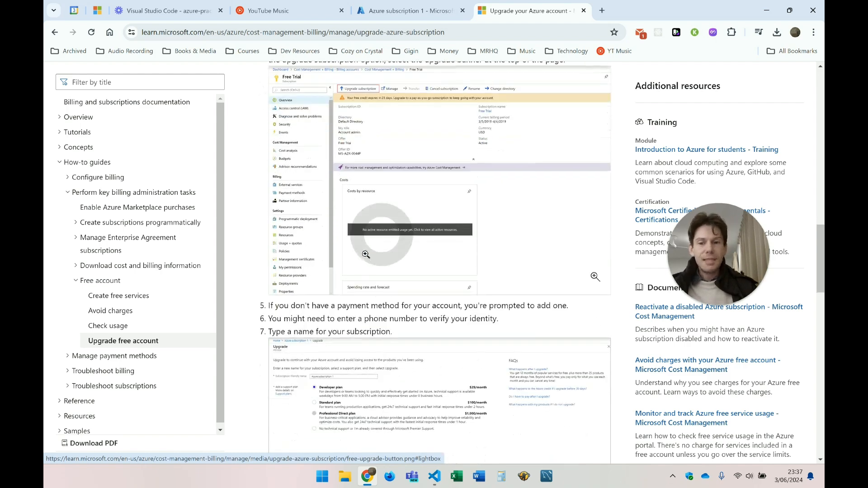
pyautogui.scroll(-3)
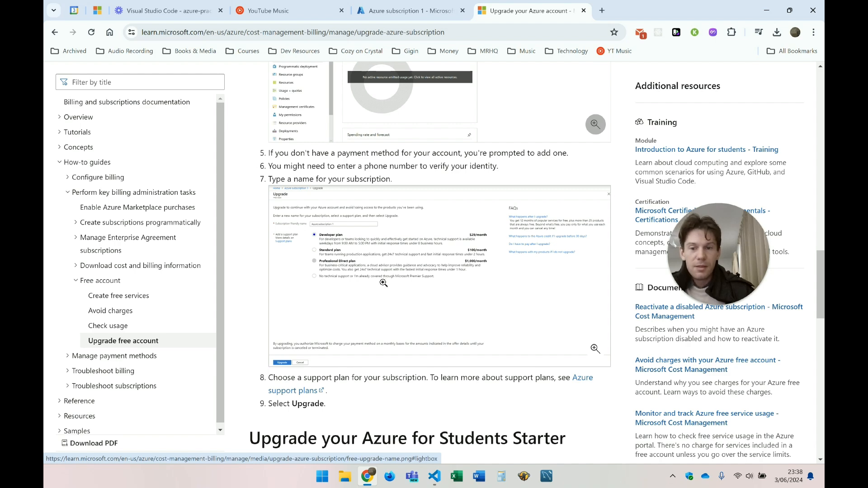
pyautogui.scroll(-3)
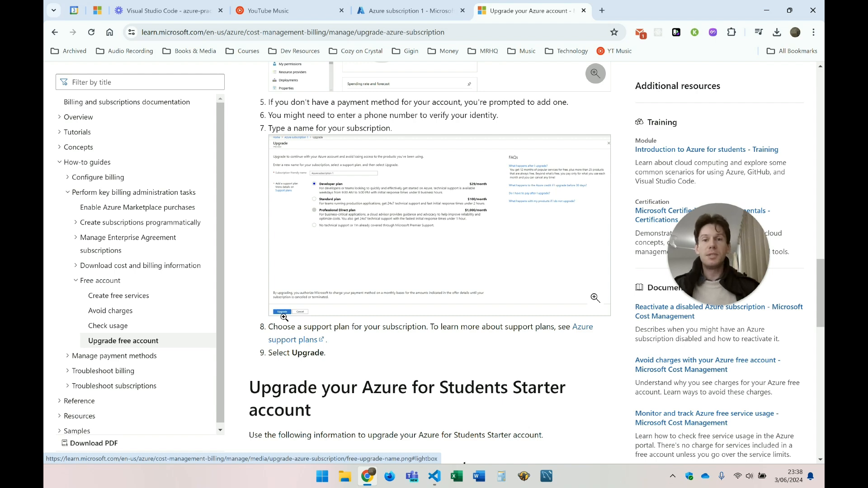
pyautogui.moveTo(409, 11)
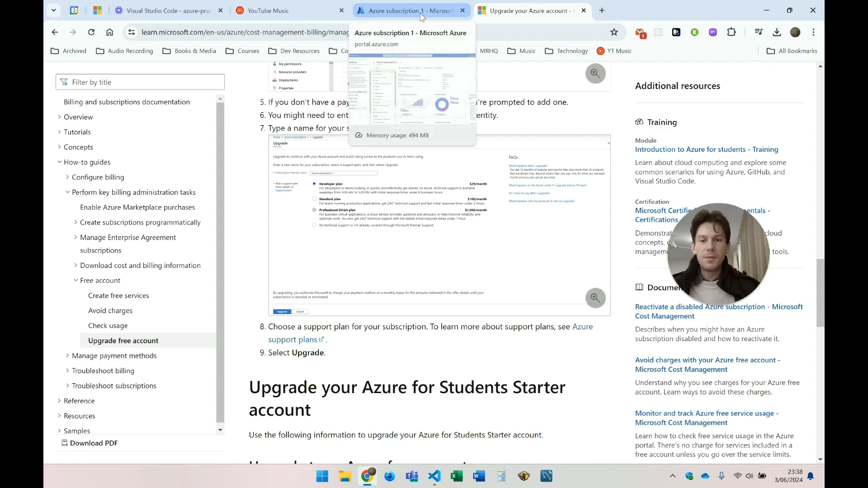
pyautogui.click(410, 11)
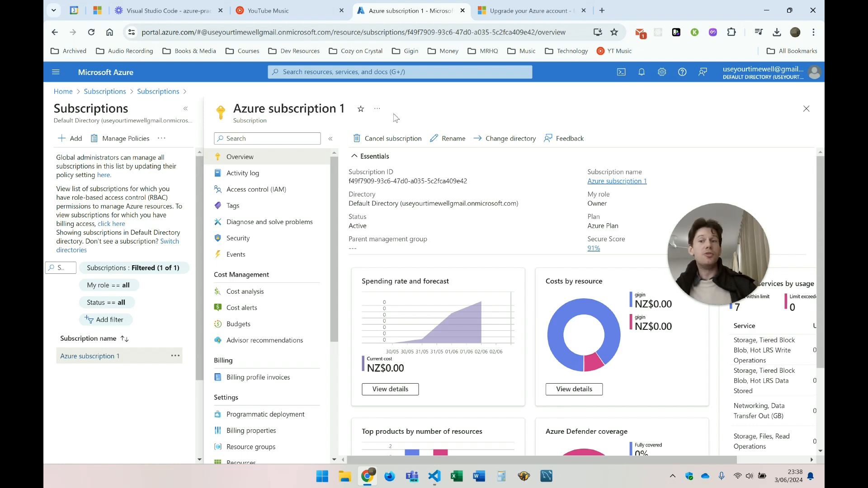
pyautogui.click(434, 476)
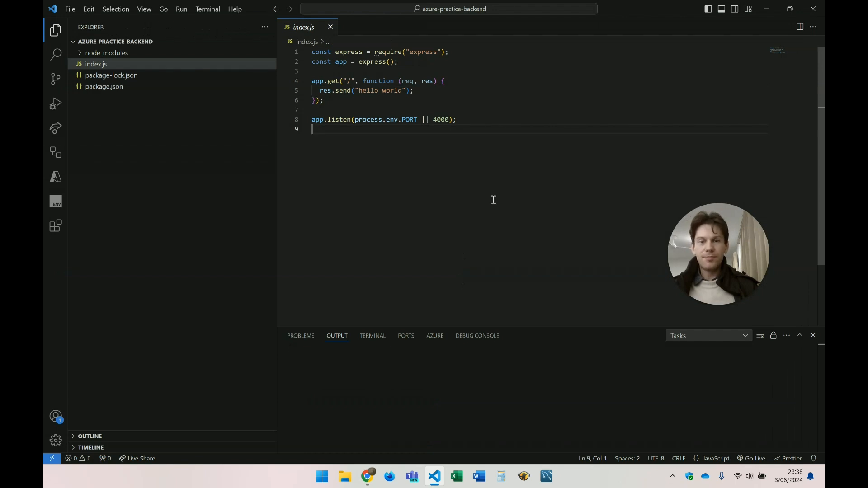
# Step: Confirm localhost:4000 shows 'hello world' in the browser, then return to index.js
pyautogui.click(300, 336)
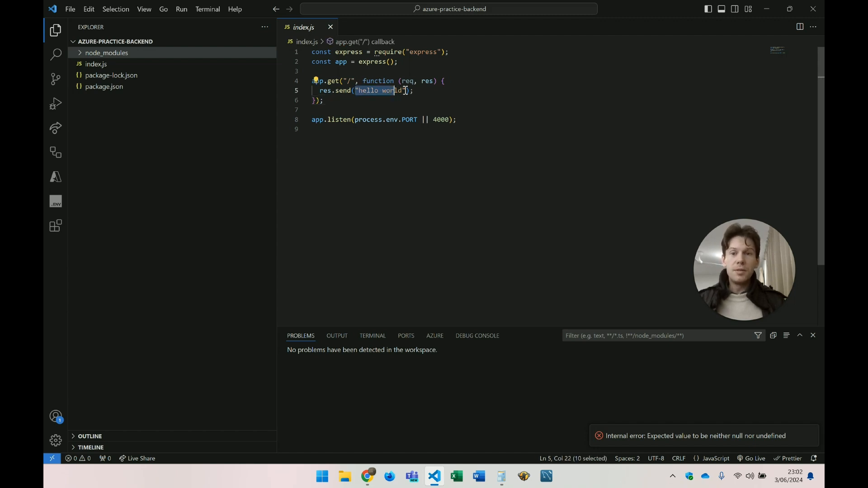
pyautogui.click(367, 477)
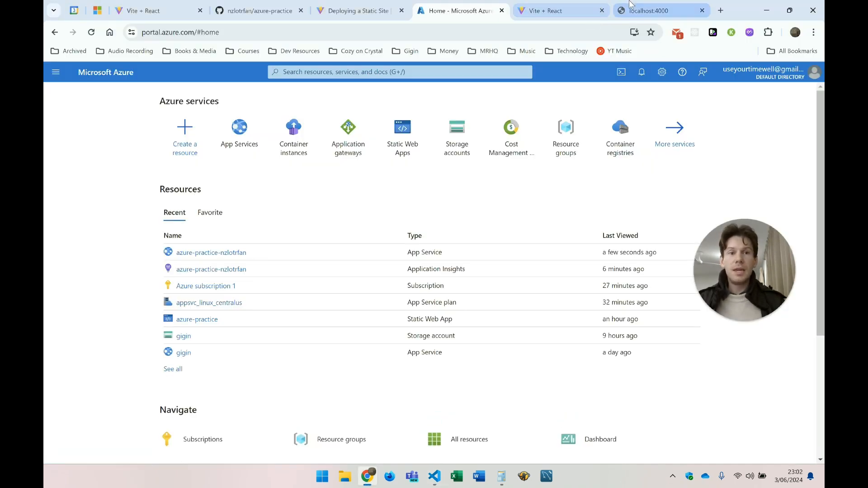
pyautogui.click(661, 10)
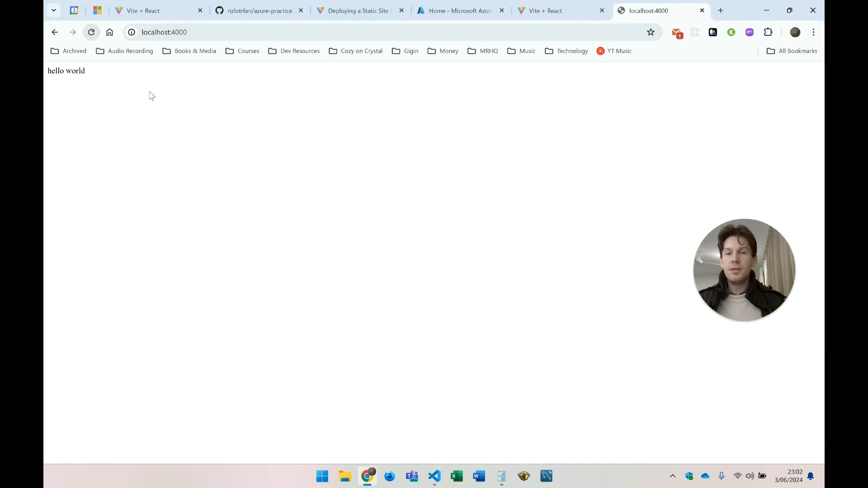
pyautogui.click(434, 476)
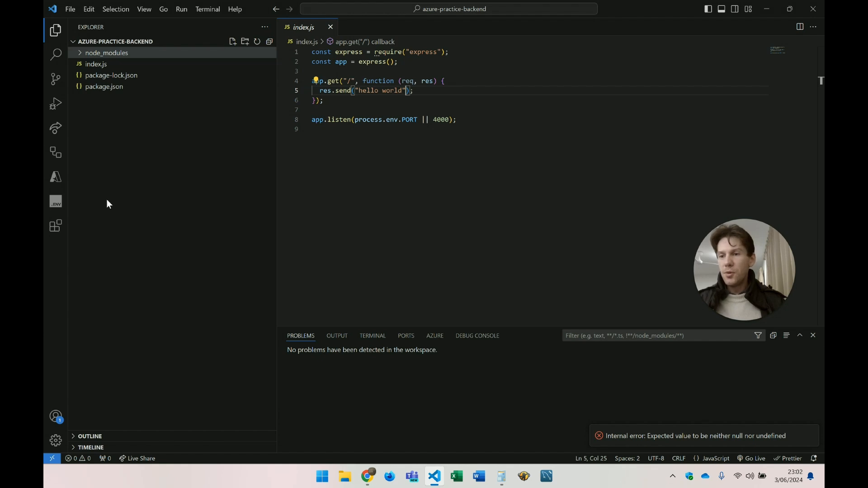
pyautogui.moveTo(55, 226)
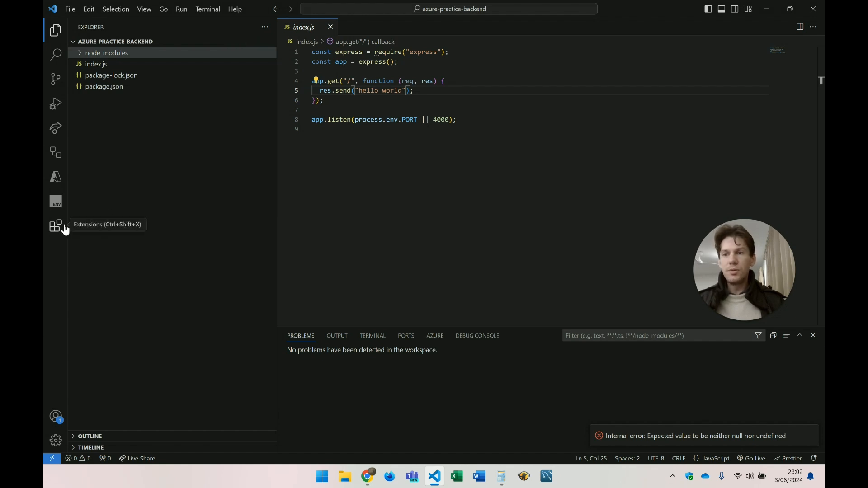
# Step: Confirm the Azure App Service extension is installed and enabled, then close its details page
pyautogui.click(56, 227)
pyautogui.write('azure app service')
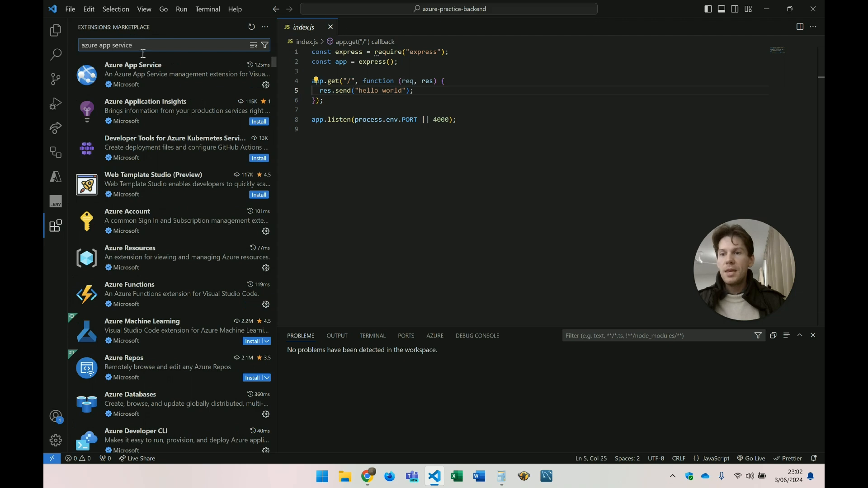
pyautogui.click(133, 73)
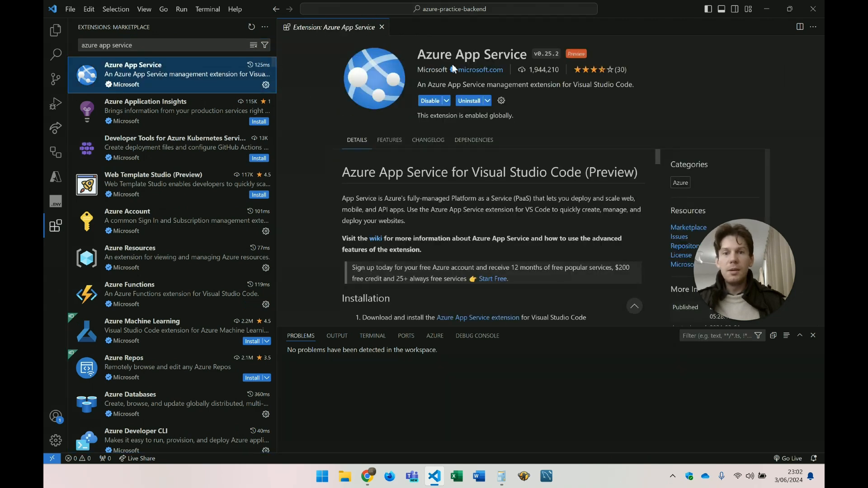
pyautogui.moveTo(380, 27)
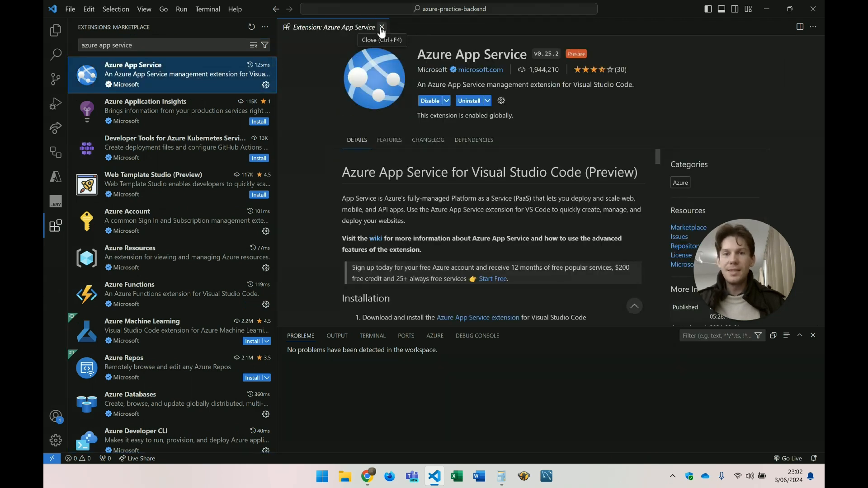
pyautogui.click(381, 27)
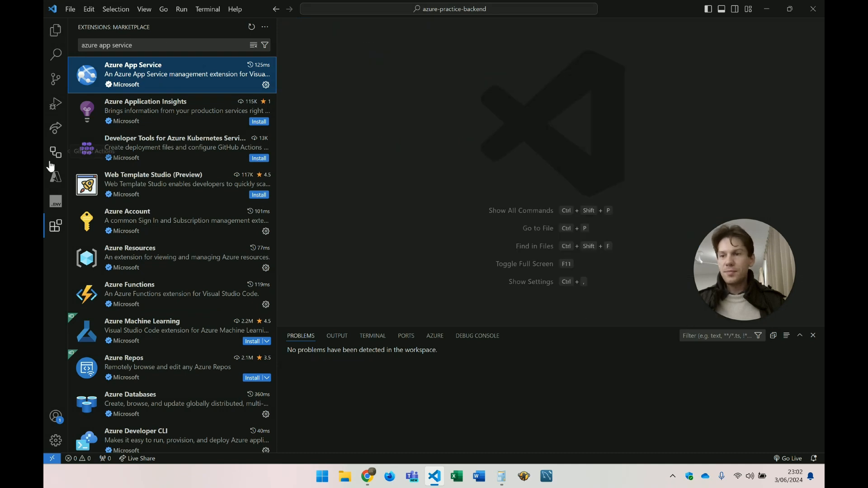
# Step: Create web app 'azure-practice-nzlotrfan' from App Services with Node 20 LTS and Free F1 tier
pyautogui.click(55, 177)
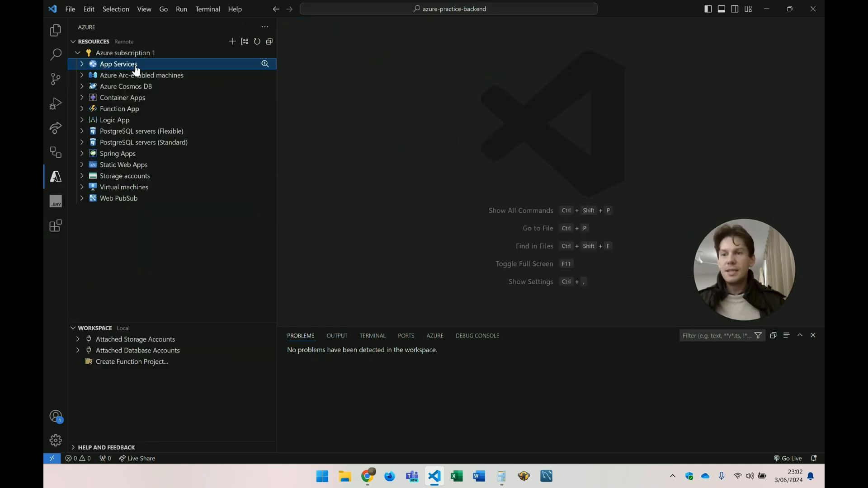
pyautogui.rightClick(118, 64)
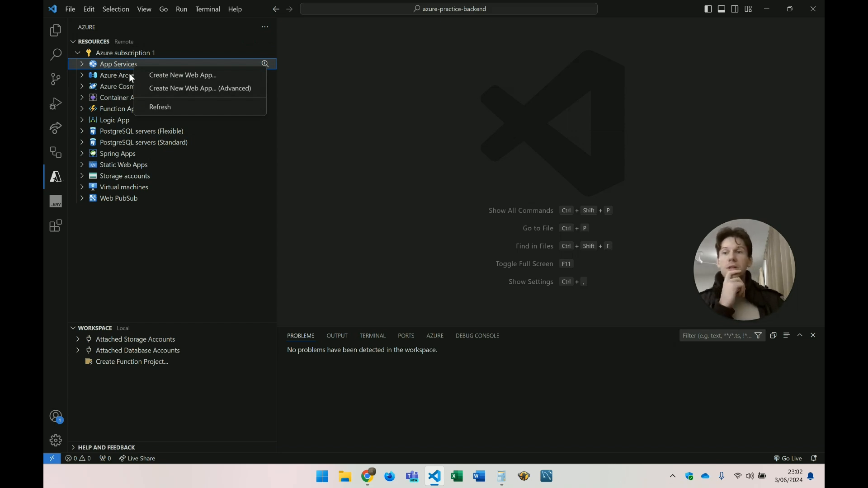
pyautogui.moveTo(199, 75)
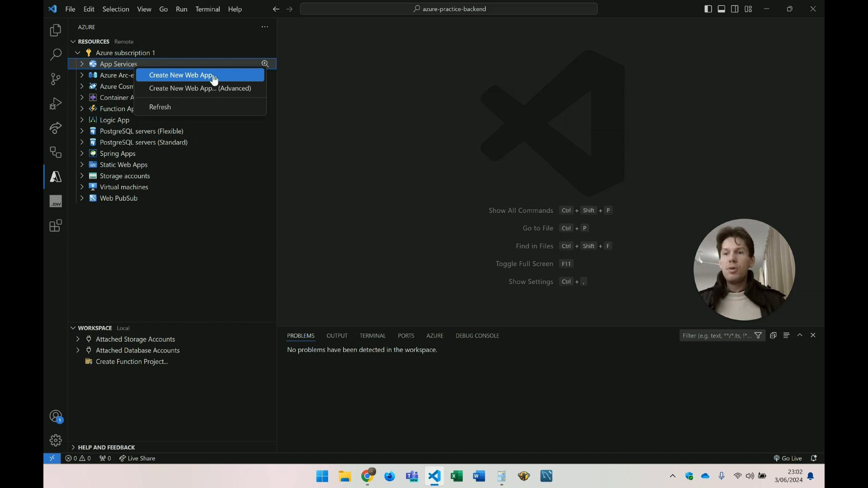
pyautogui.click(463, 181)
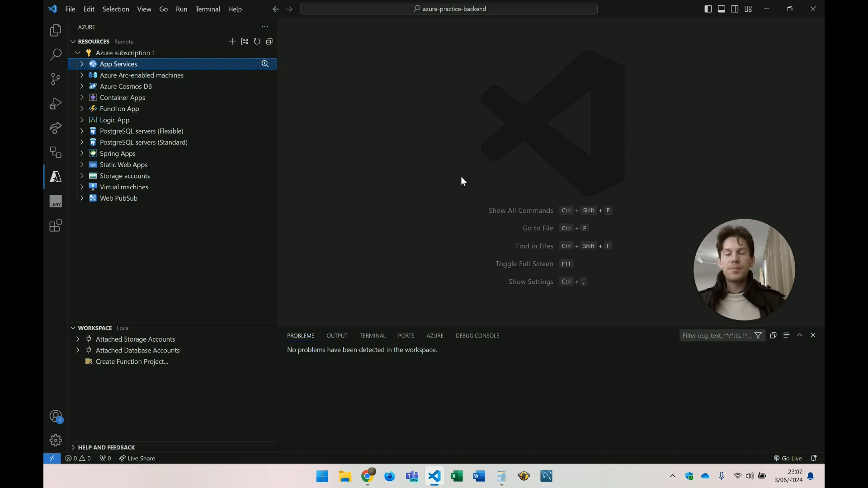
pyautogui.click(232, 41)
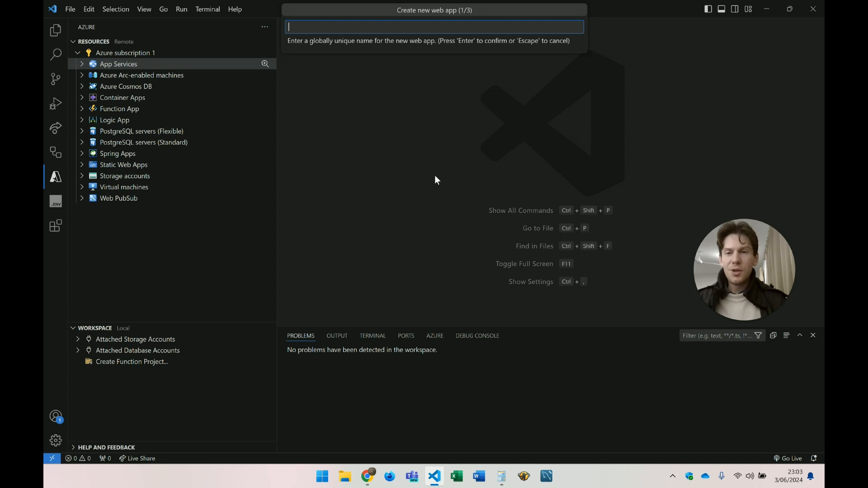
pyautogui.write('azure-practice')
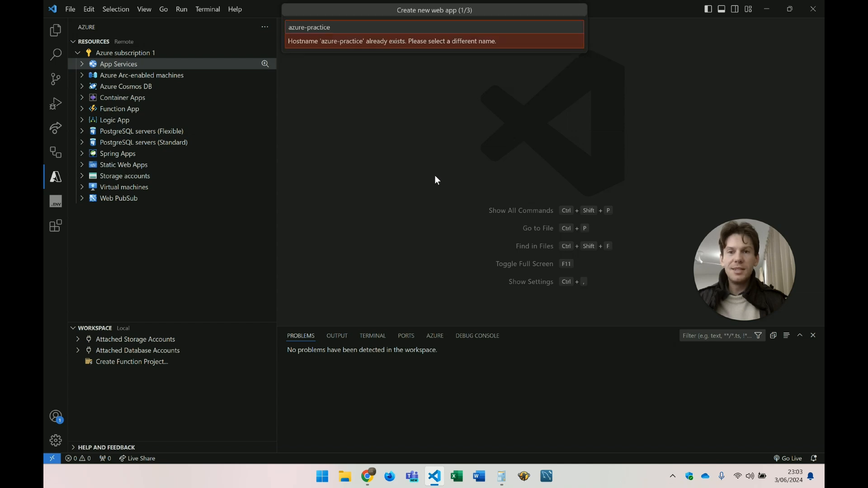
pyautogui.write('-nzlot')
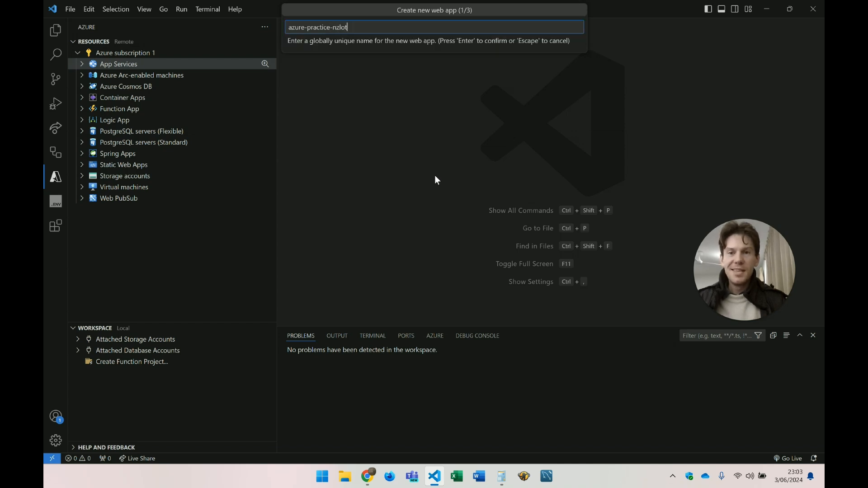
pyautogui.write('rfan')
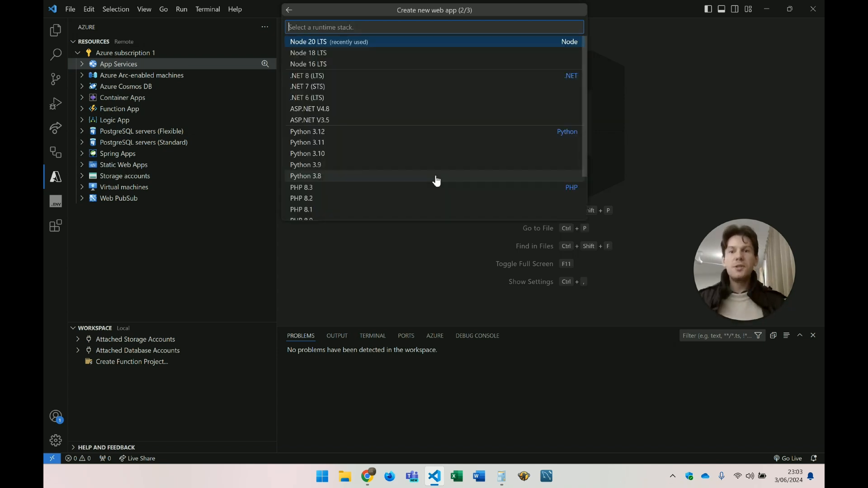
pyautogui.moveTo(331, 47)
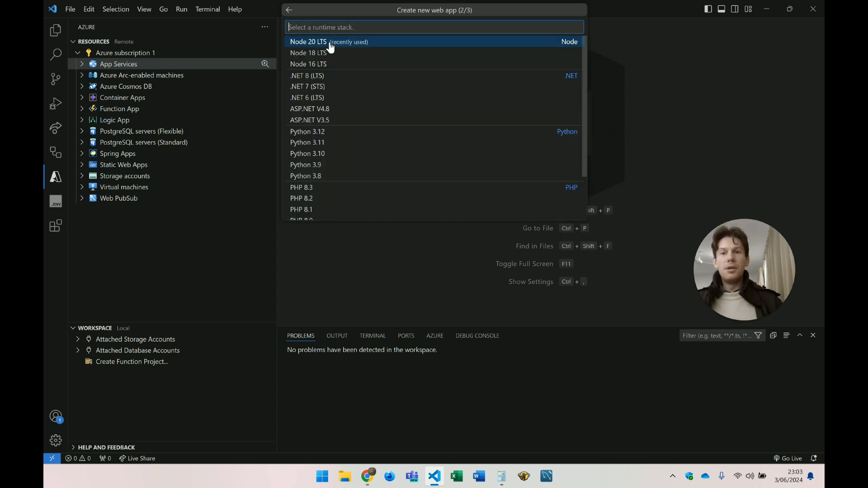
pyautogui.click(308, 42)
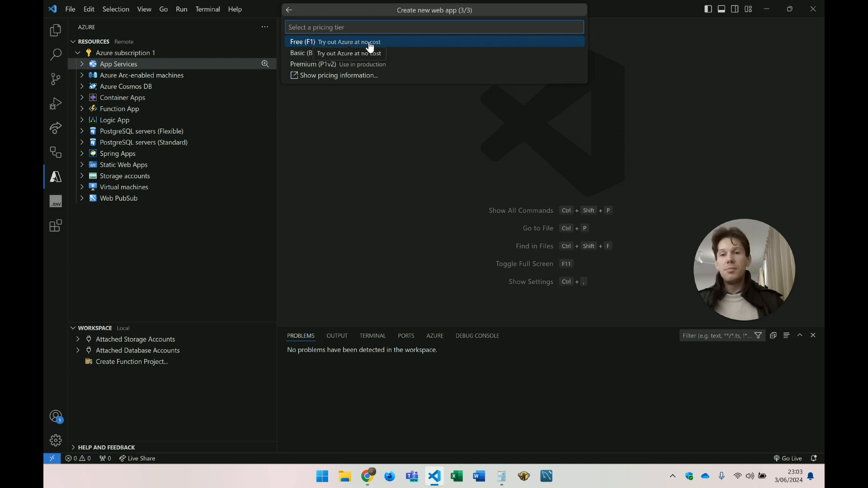
pyautogui.moveTo(404, 45)
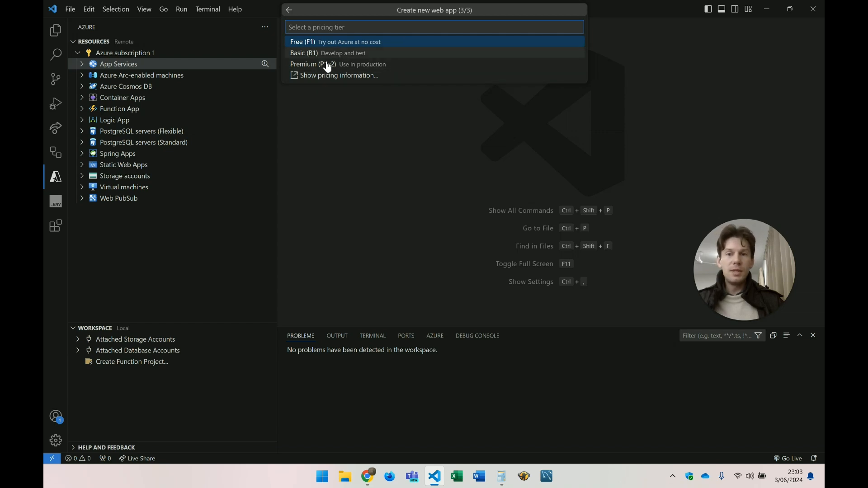
pyautogui.moveTo(337, 49)
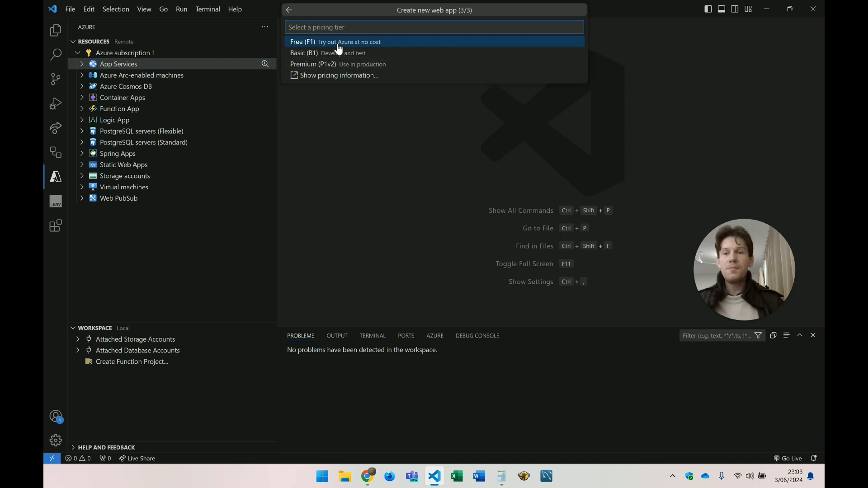
pyautogui.click(303, 41)
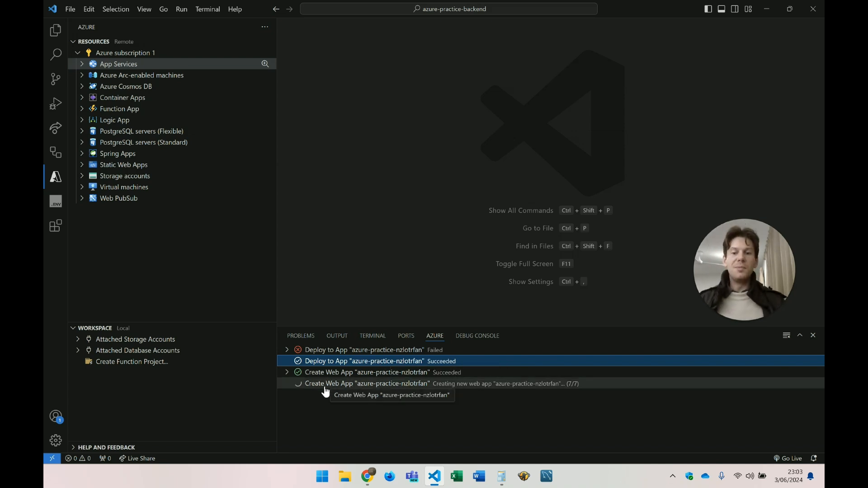
pyautogui.moveTo(525, 387)
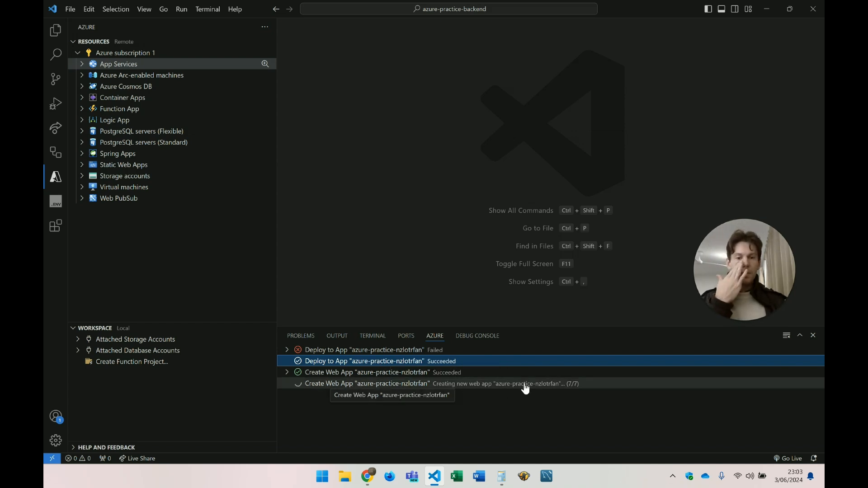
pyautogui.moveTo(553, 391)
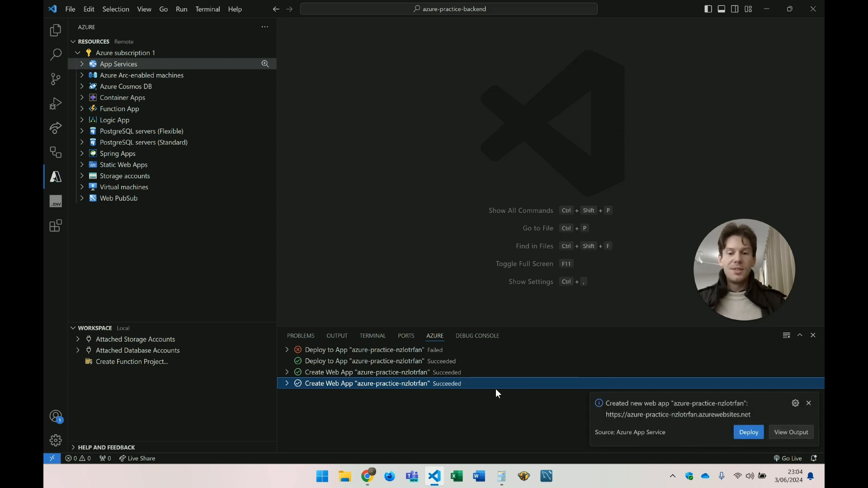
pyautogui.moveTo(492, 394)
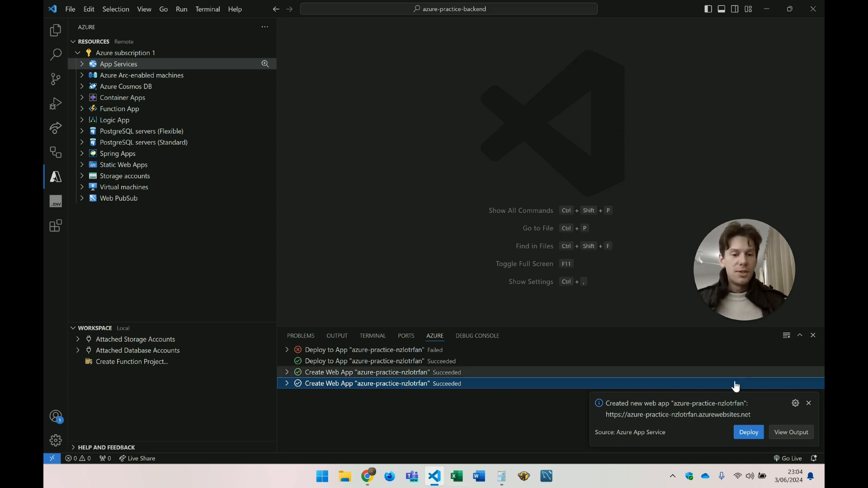
pyautogui.moveTo(717, 414)
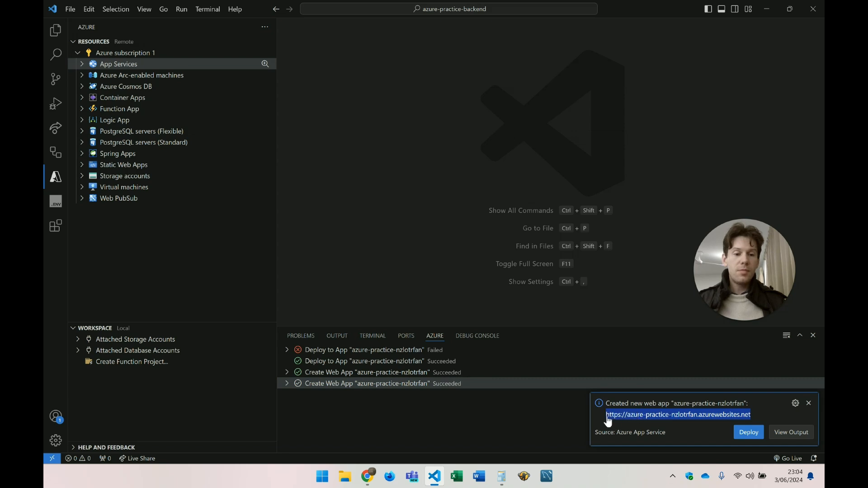
# Step: Follow the azure-practice-nzlotrfan azurewebsites.net link once creation succeeds
pyautogui.click(367, 476)
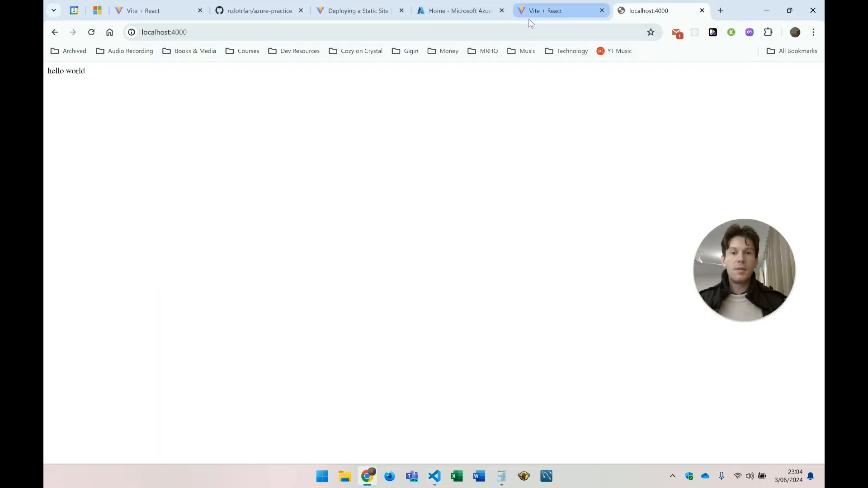
# Step: Load azure-practice-nzlotrfan.azurewebsites.net in a new Chrome tab, close it, and minimize Chrome
pyautogui.click(720, 10)
pyautogui.write('azure-practice-nzlotrfan.azurewebsites.net')
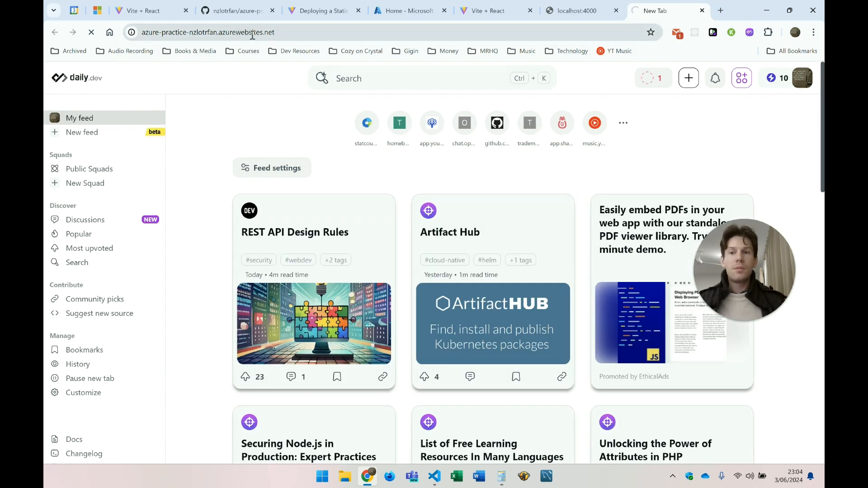
pyautogui.click(205, 32)
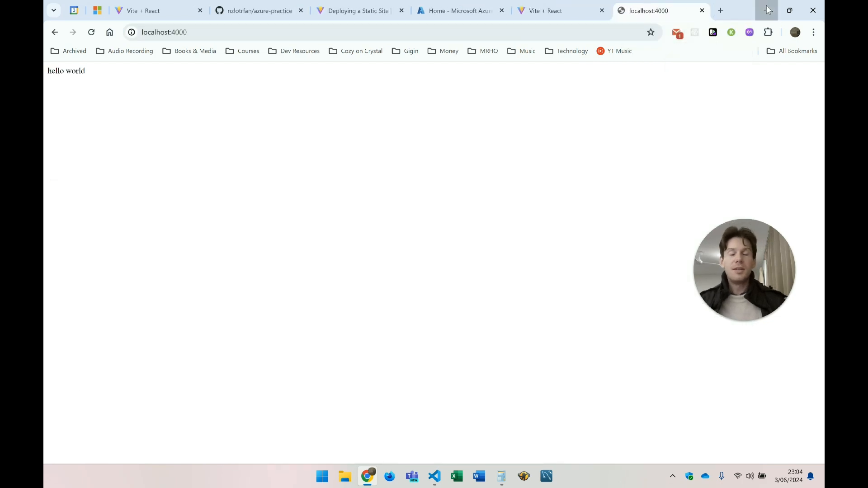
pyautogui.click(434, 476)
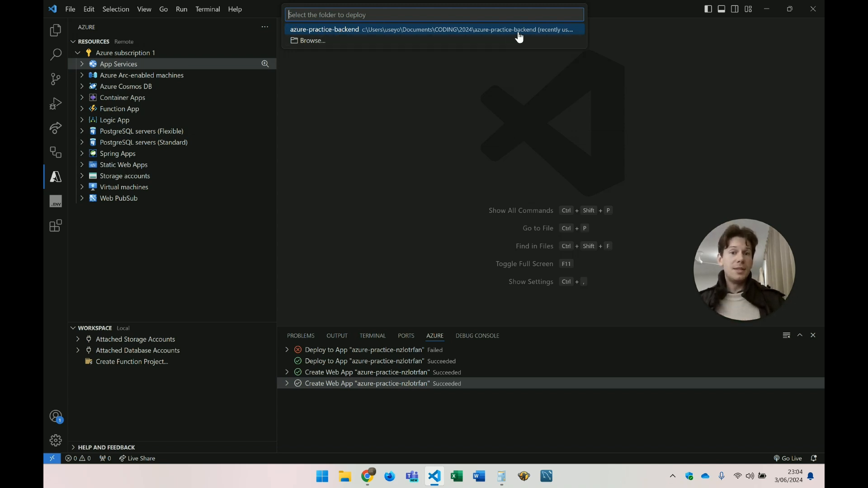
# Step: Deploy the azure-practice-backend folder and view azure-practice-nzlotrfan's actions under App Services
pyautogui.click(432, 29)
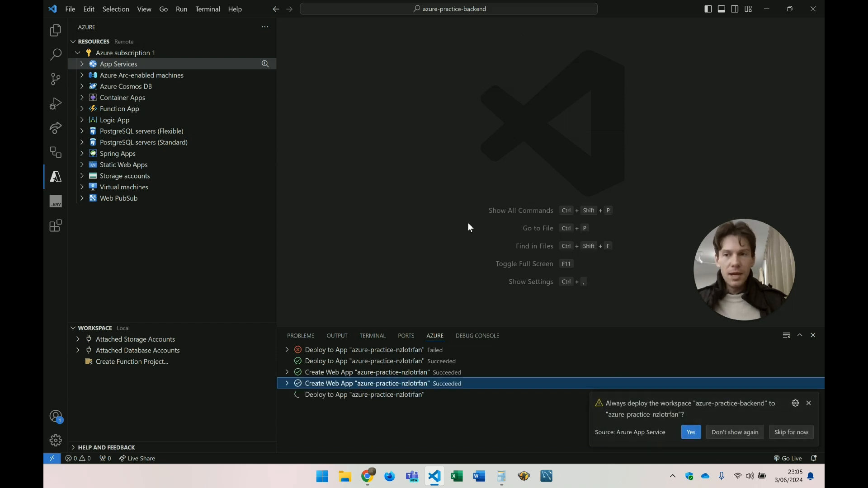
pyautogui.click(690, 432)
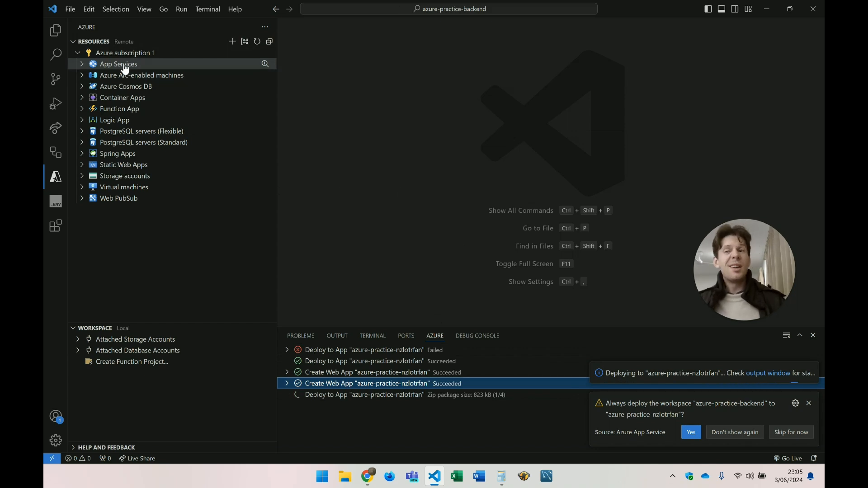
pyautogui.rightClick(118, 63)
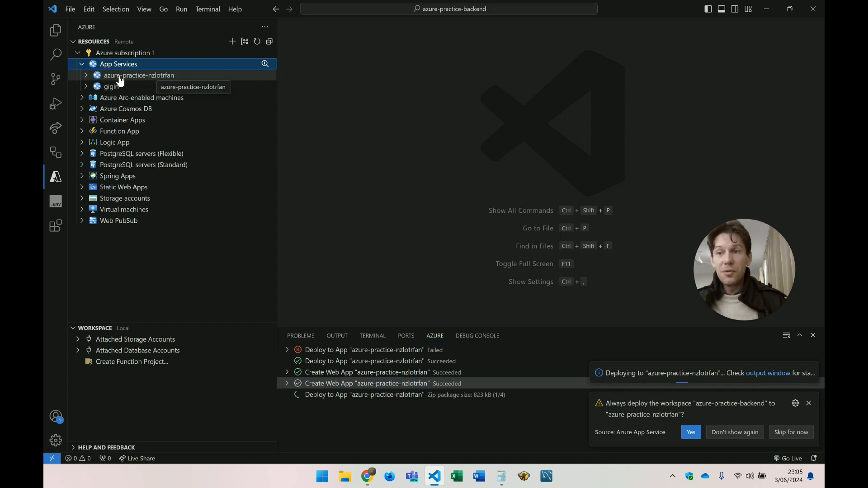
pyautogui.rightClick(139, 74)
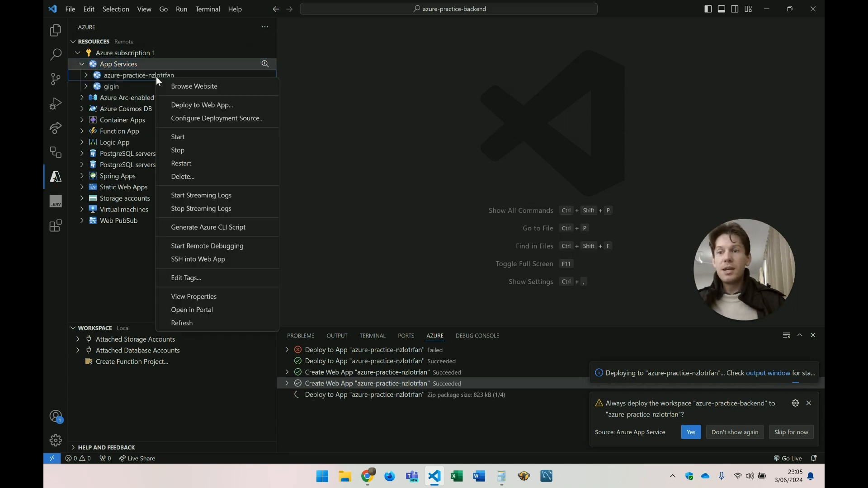
pyautogui.moveTo(217, 104)
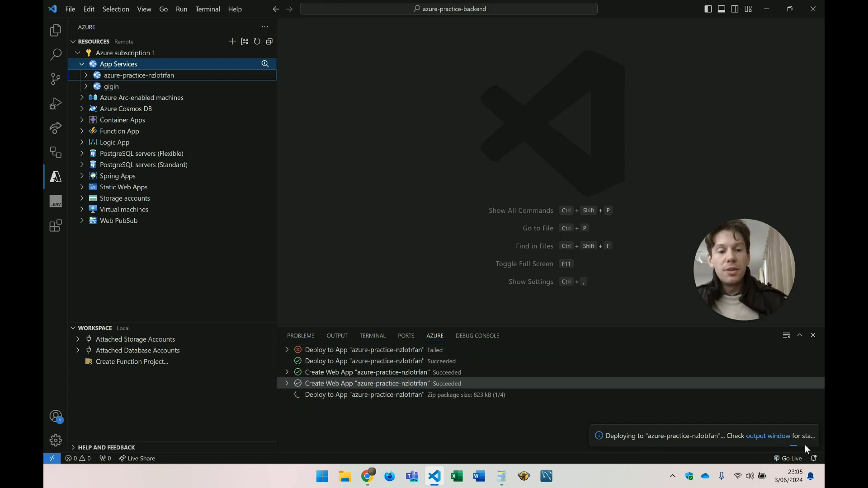
pyautogui.moveTo(530, 284)
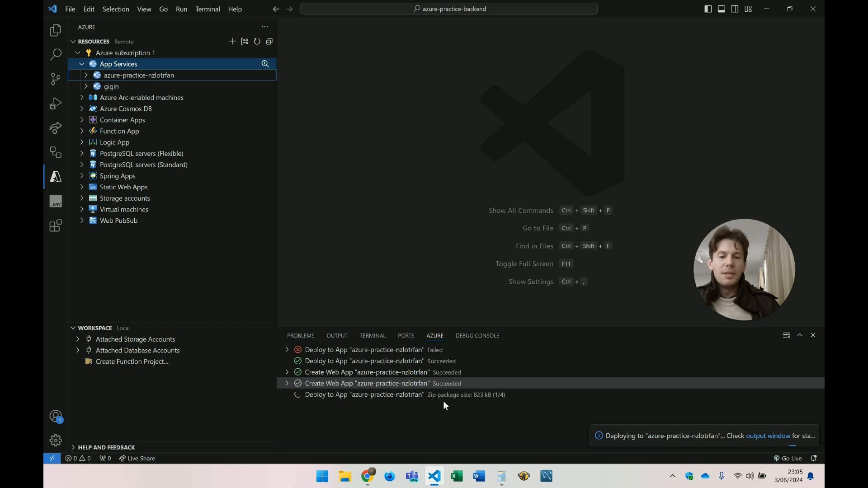
pyautogui.moveTo(478, 425)
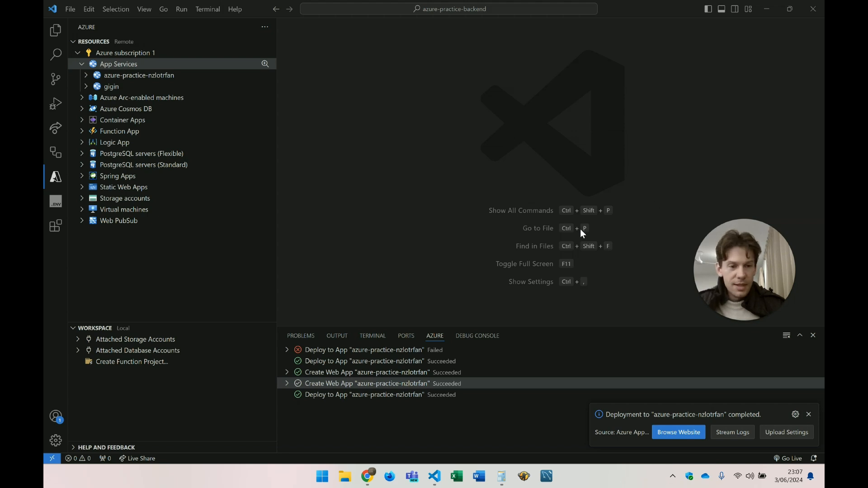
pyautogui.moveTo(594, 273)
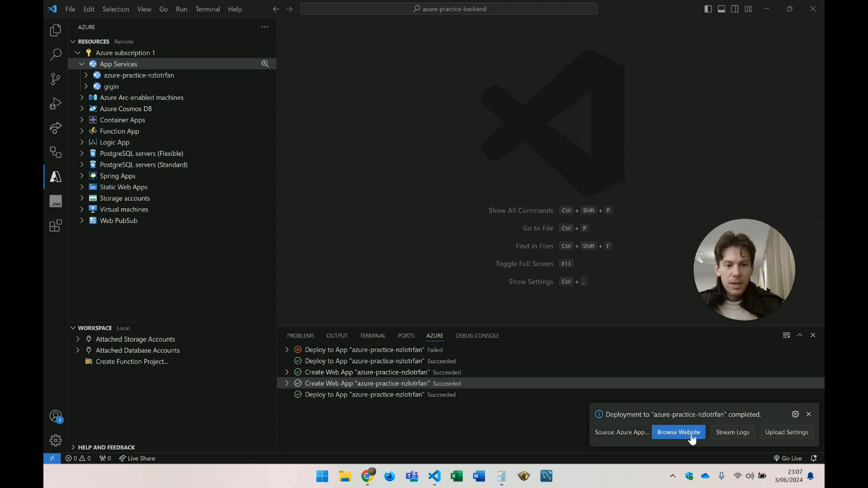
# Step: Browse the deployed azure-practice-nzlotrfan website and highlight the note that content takes minutes
pyautogui.click(808, 415)
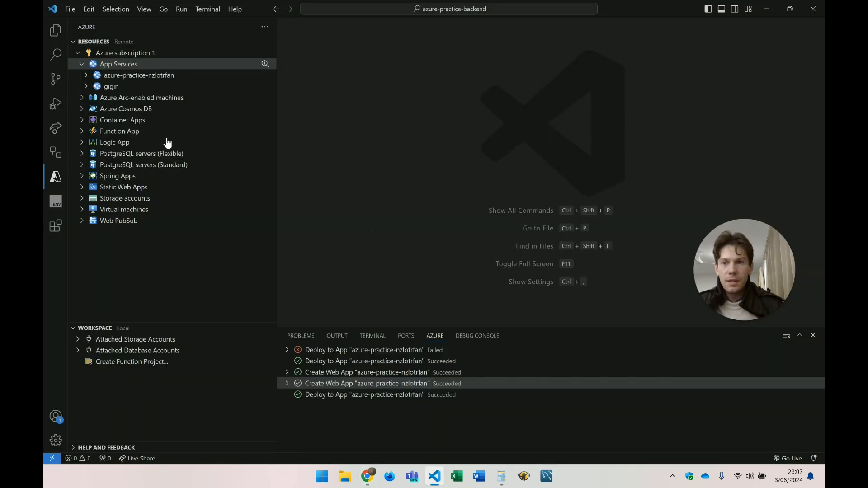
pyautogui.rightClick(138, 75)
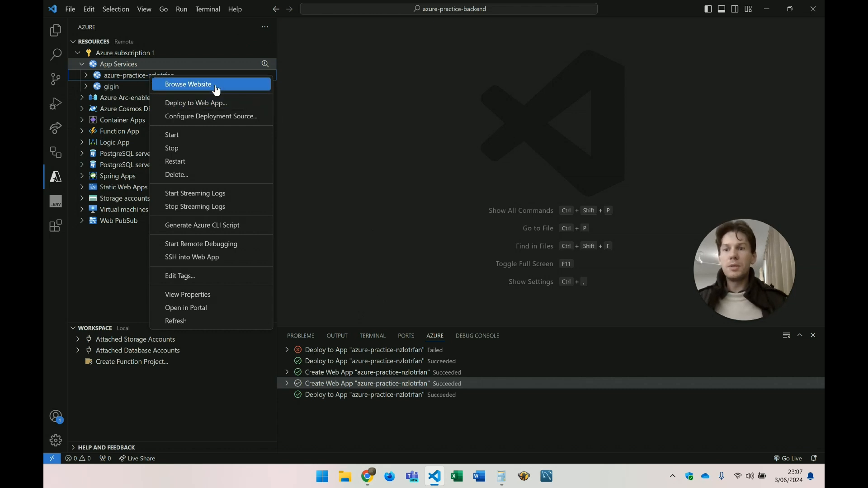
pyautogui.click(188, 84)
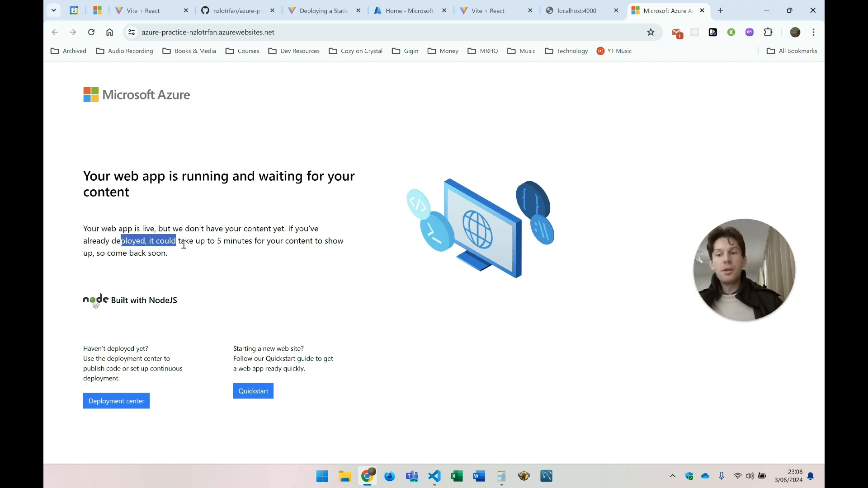
pyautogui.moveTo(179, 241); pyautogui.dragTo(282, 240)
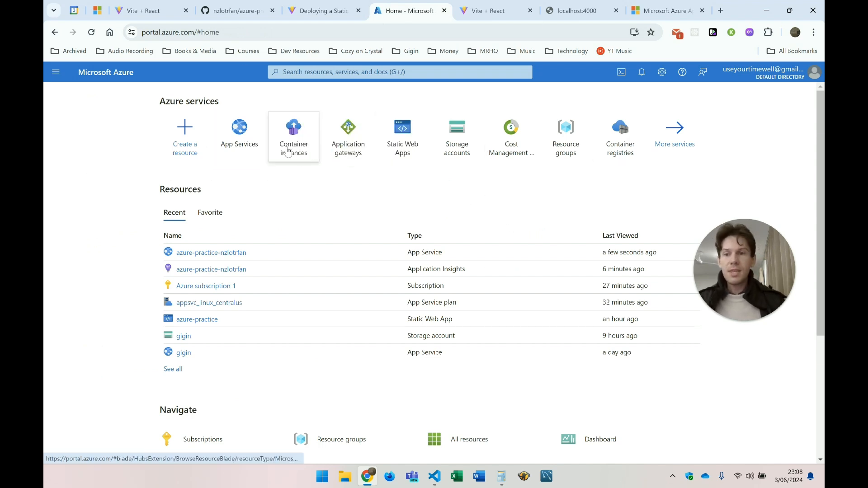
pyautogui.moveTo(358, 91)
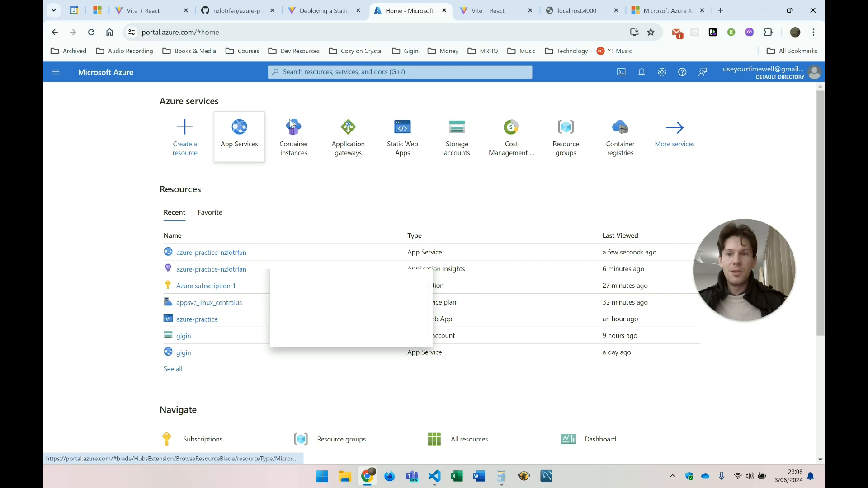
# Step: Start a search in the Azure portal's top search bar
pyautogui.click(399, 71)
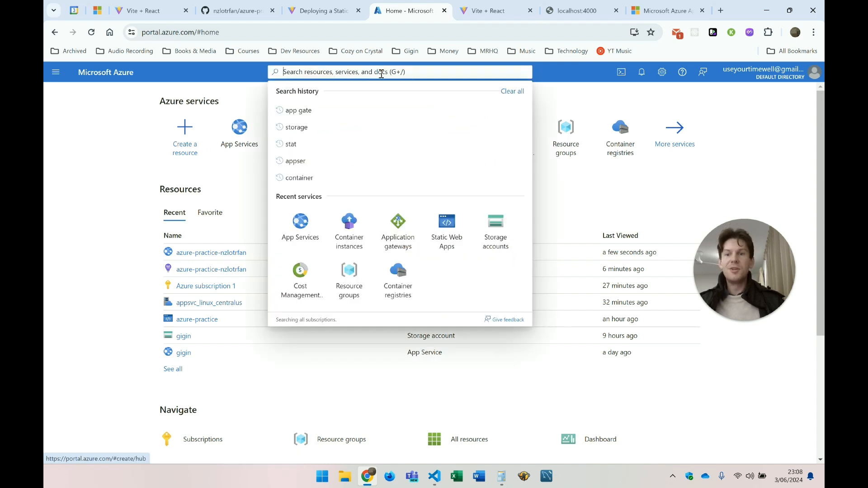
# Step: Find App Services, open azure-practice-nzlotrfan, and check its last deployment succeeded
pyautogui.write('app serv')
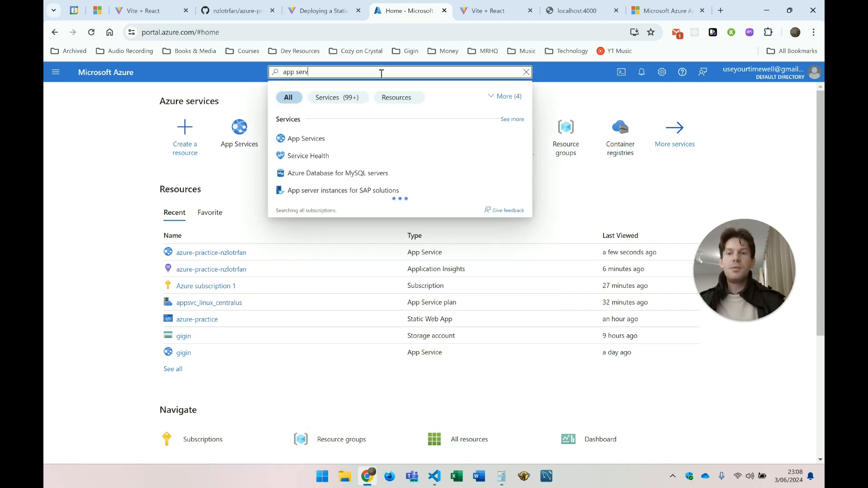
pyautogui.click(306, 138)
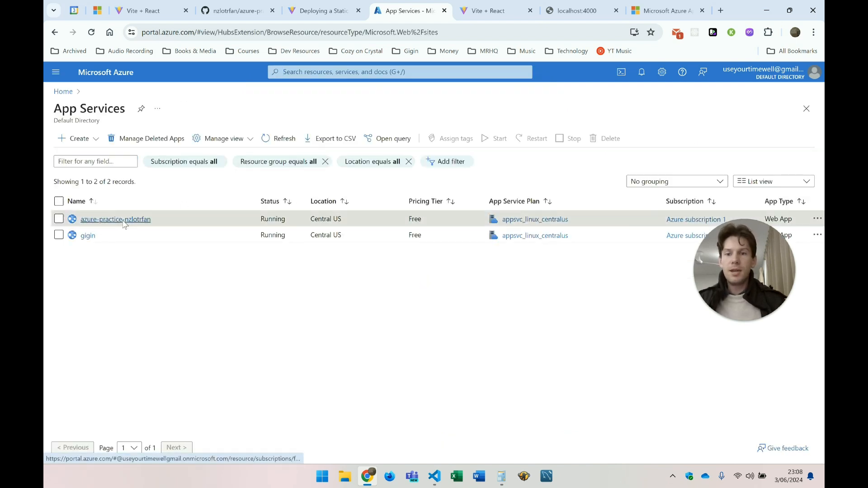
pyautogui.click(115, 219)
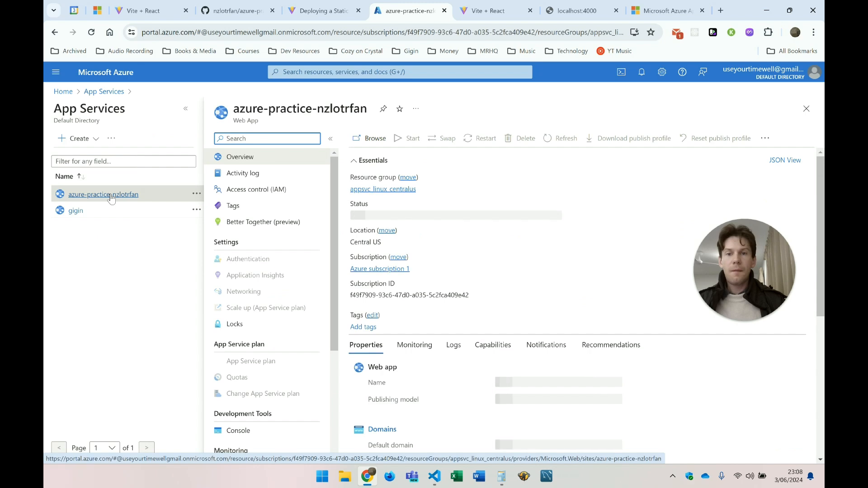
pyautogui.scroll(-3)
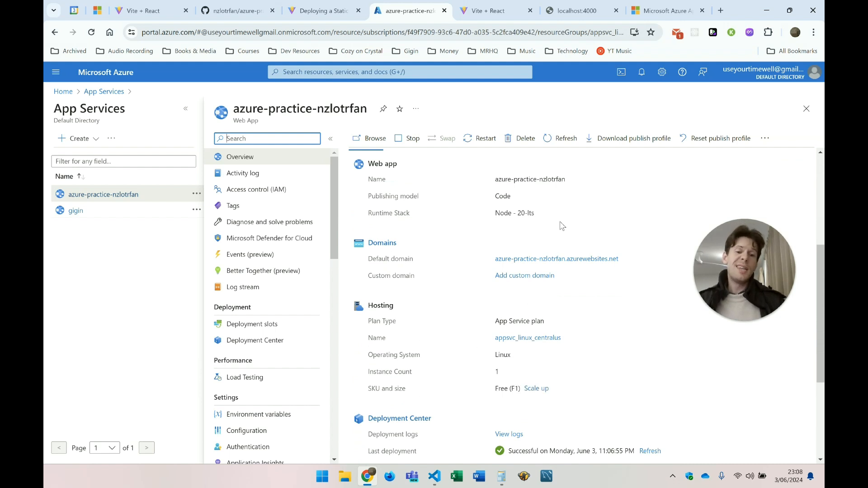
pyautogui.scroll(-3)
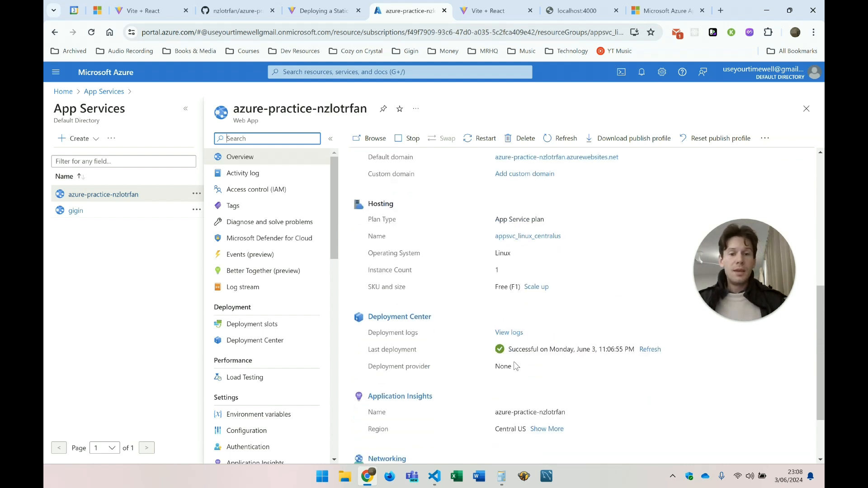
pyautogui.moveTo(628, 350)
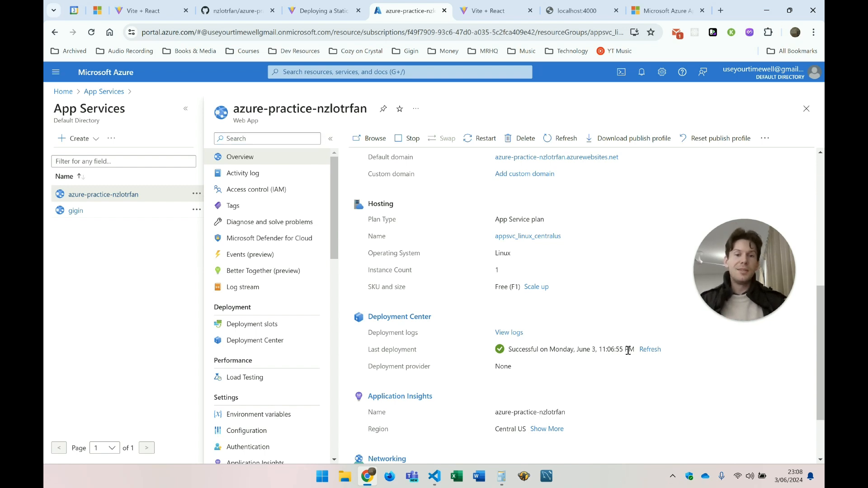
pyautogui.scroll(-3)
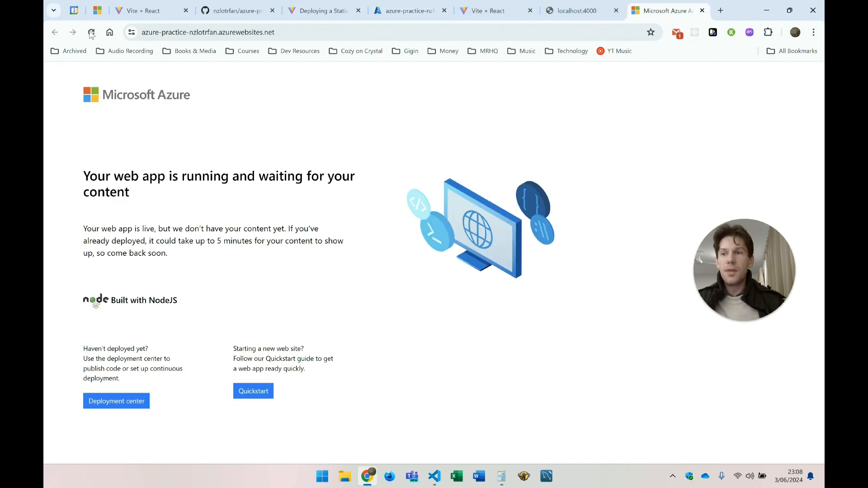
# Step: Reload azure-practice-nzlotrfan.azurewebsites.net until it displays 'hello world'
pyautogui.click(91, 32)
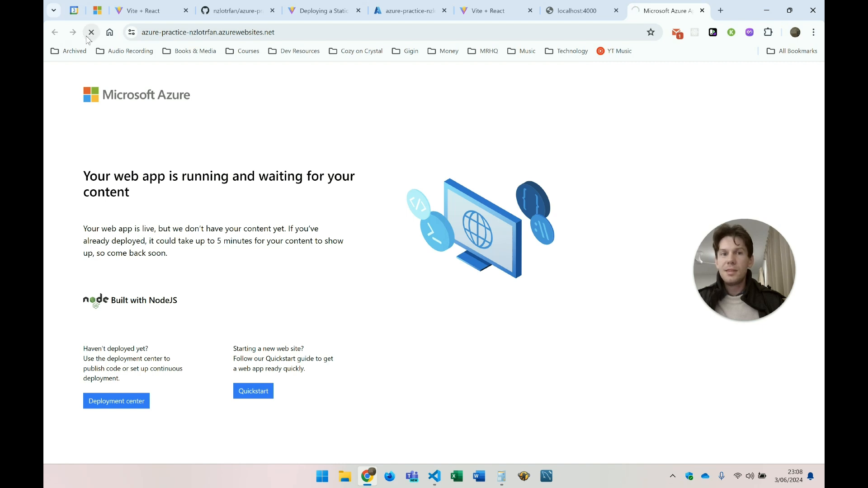
pyautogui.click(91, 32)
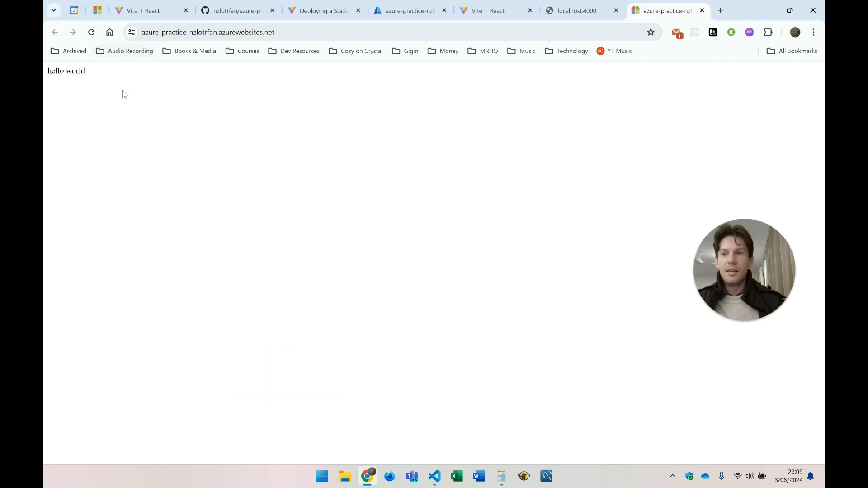
pyautogui.moveTo(197, 100)
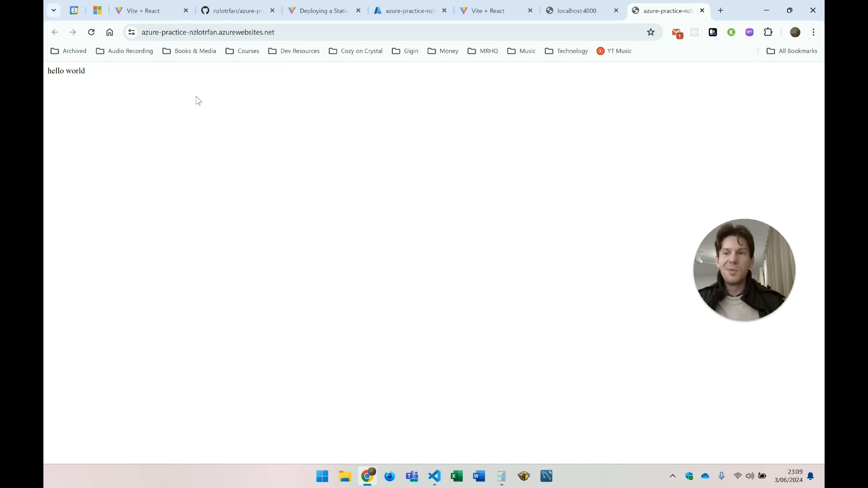
pyautogui.moveTo(474, 99)
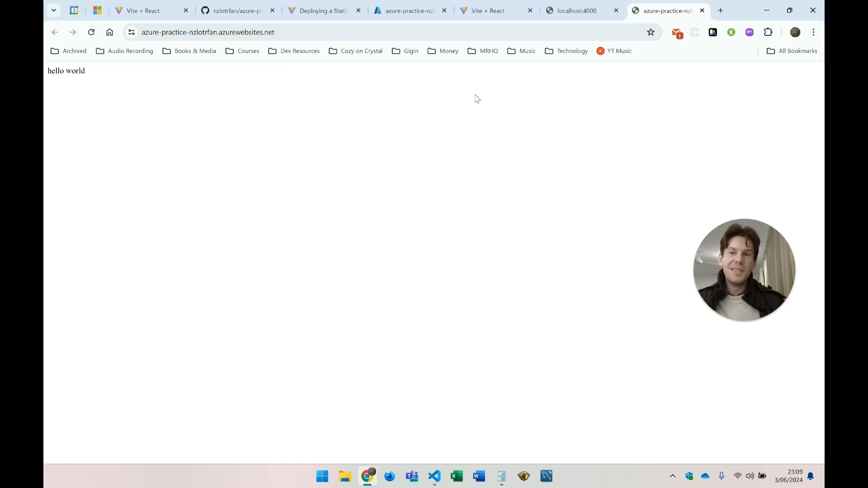